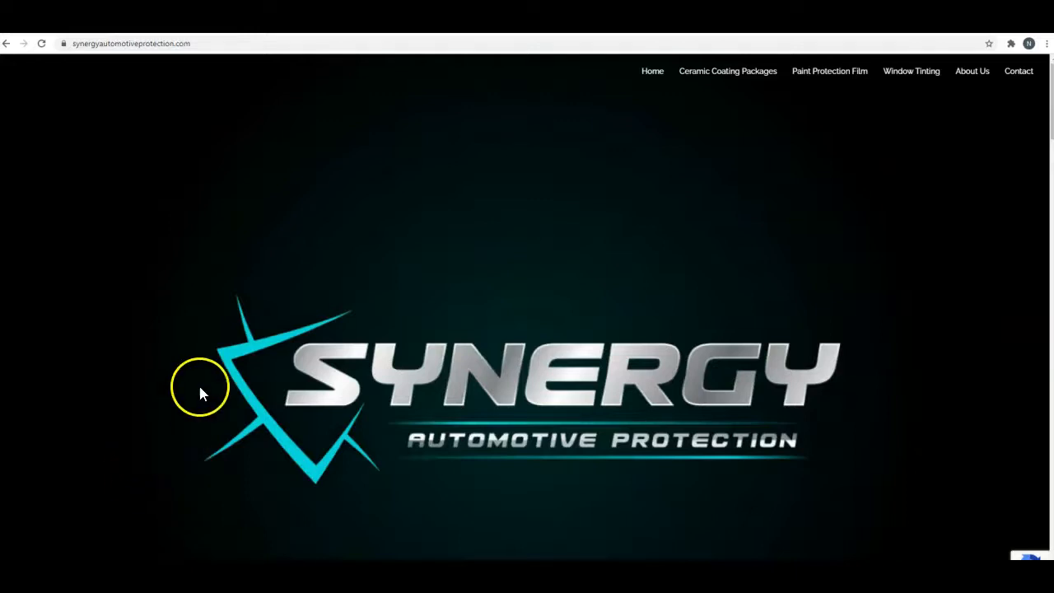
- Scroll the Synergy homepage through services, packages, reviews and gallery to the address footer
scroll(down, 3)
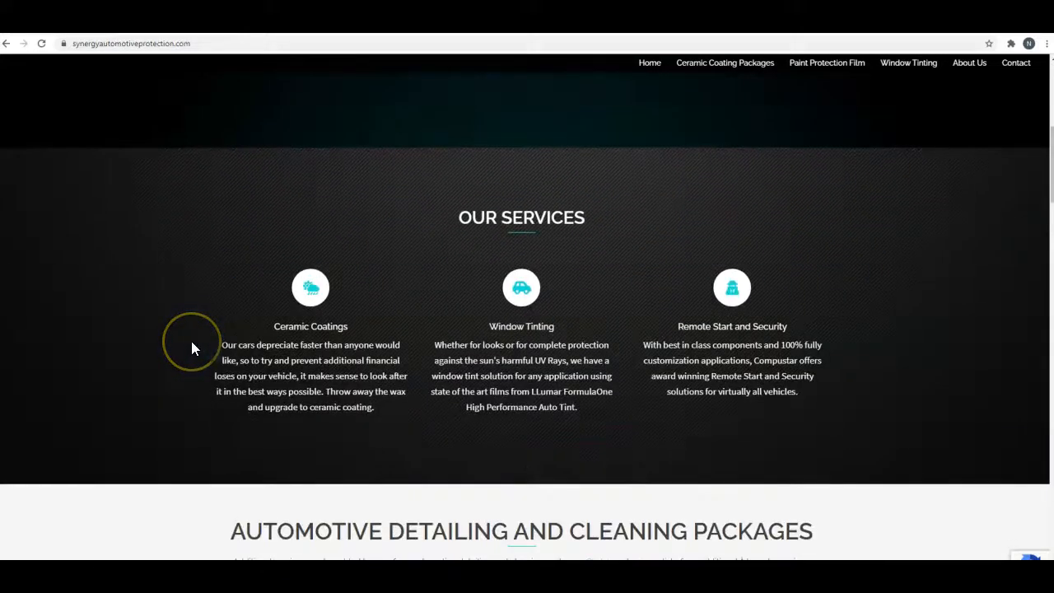
scroll(down, 3)
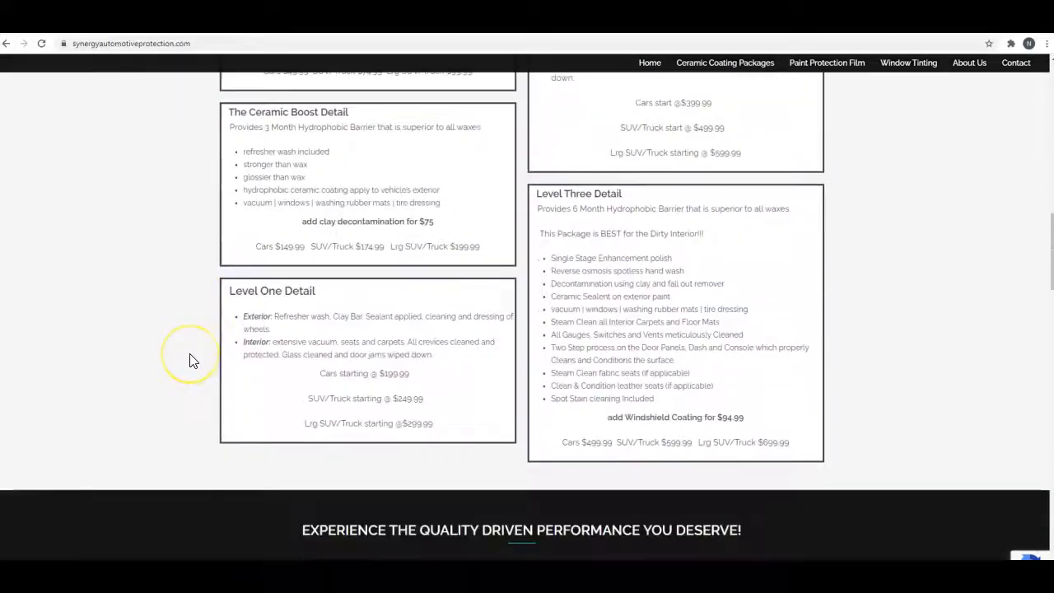
scroll(down, 3)
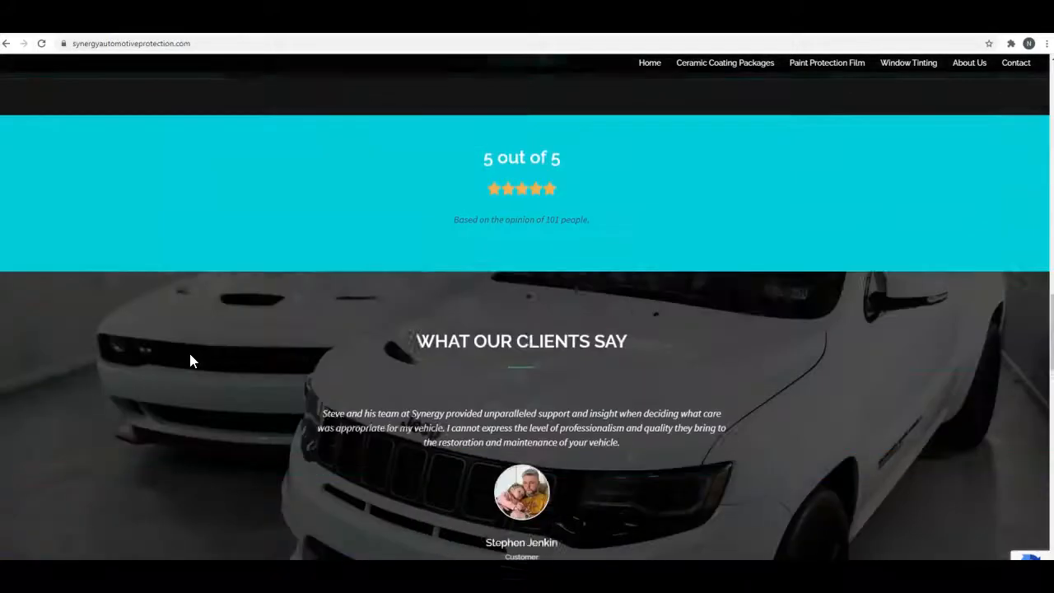
scroll(down, 3)
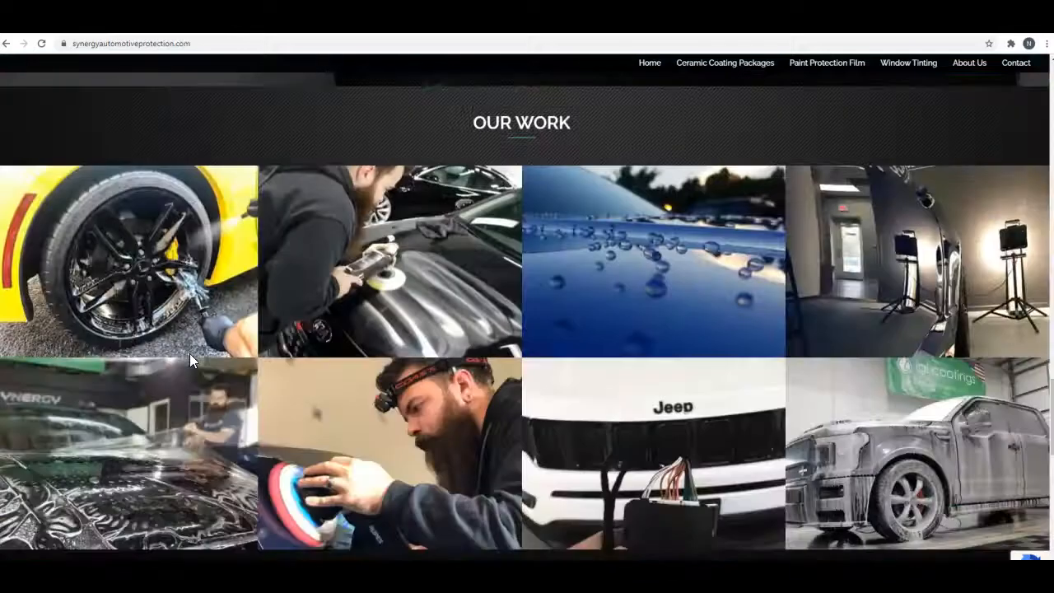
scroll(down, 3)
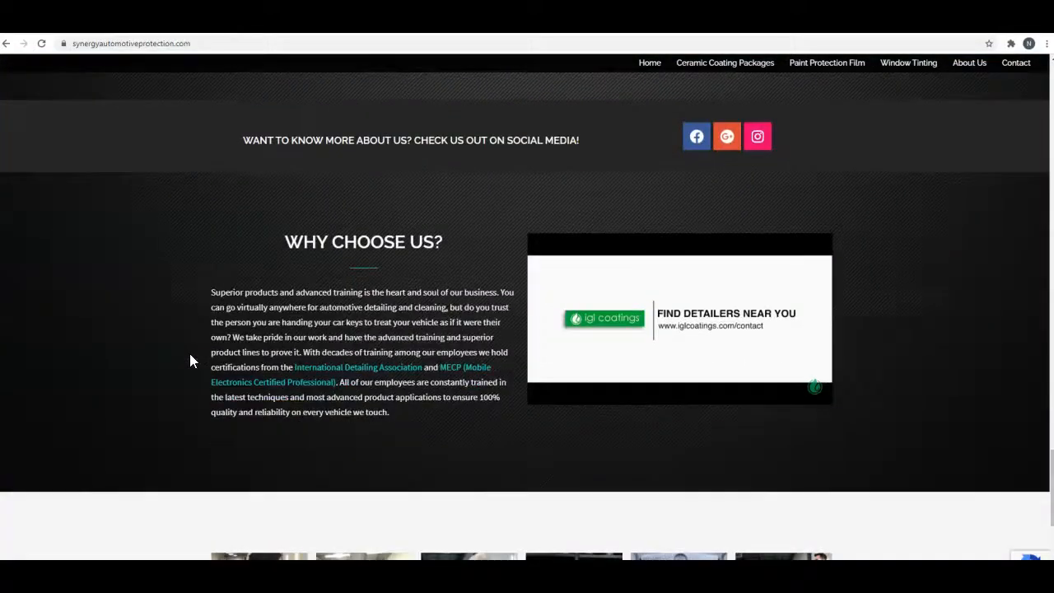
scroll(down, 3)
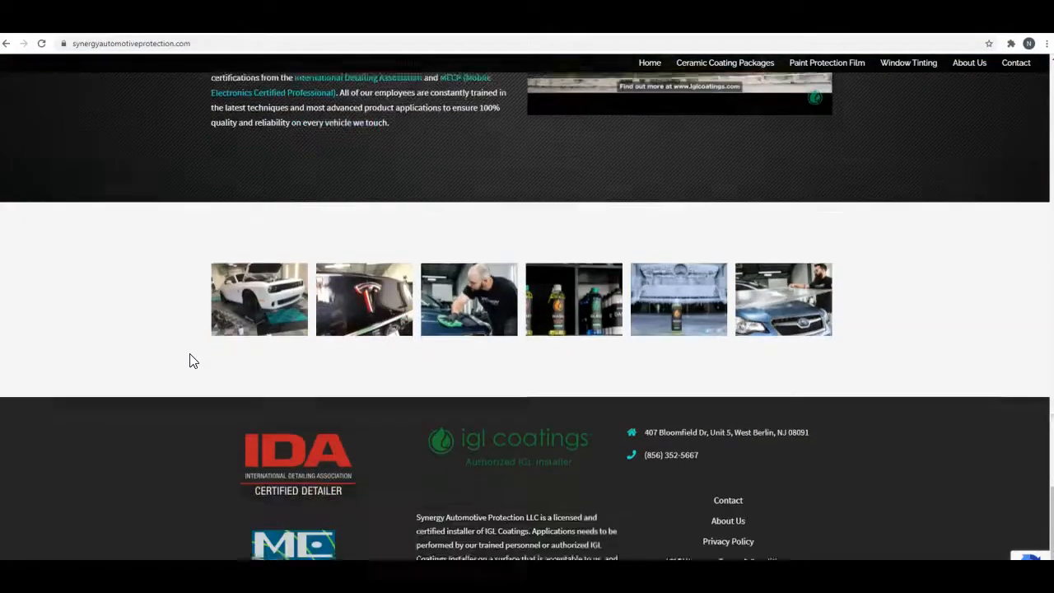
scroll(down, 3)
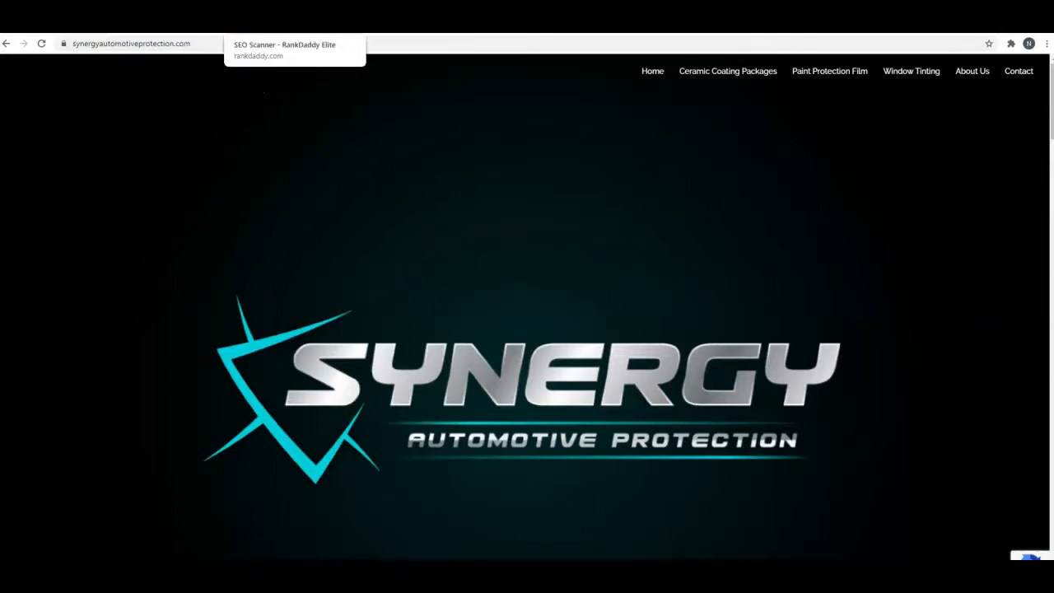
- Switch to the RankDaddy report flagging the 71-character title tag and the optimal meta description
click(285, 48)
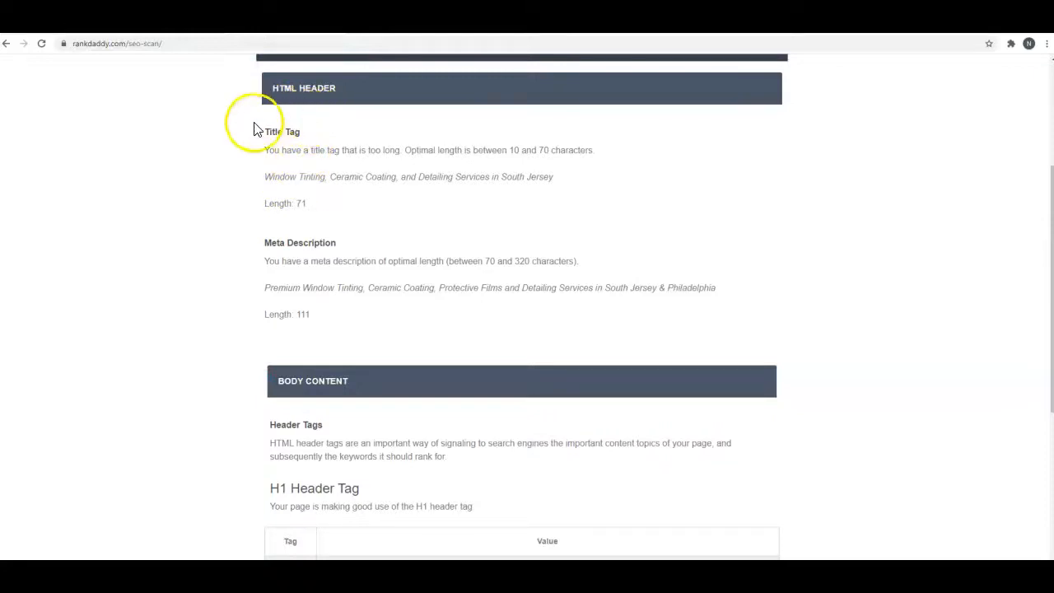
mouse_move(305, 517)
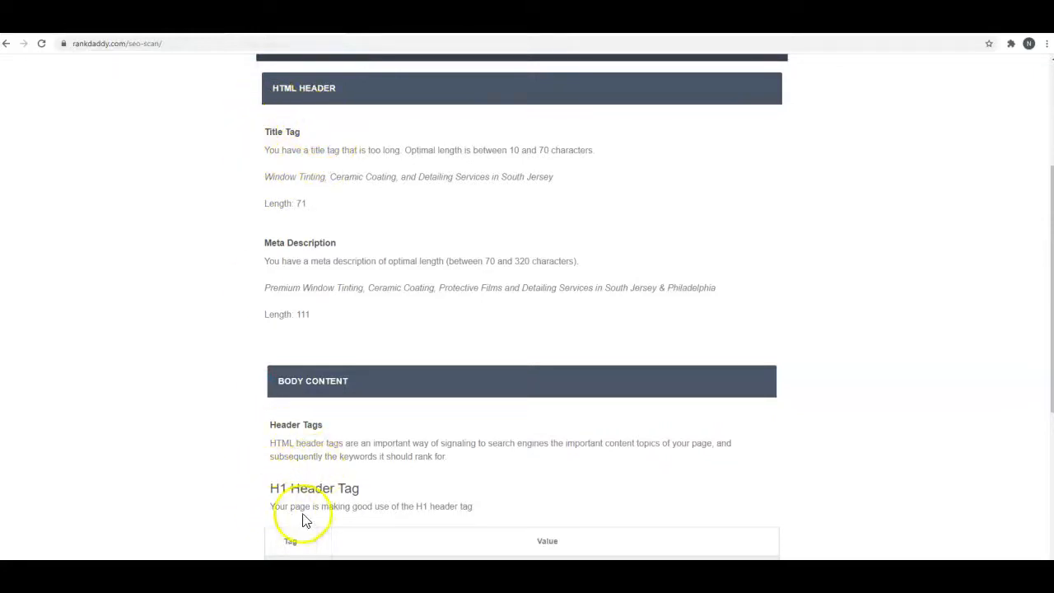
mouse_move(334, 507)
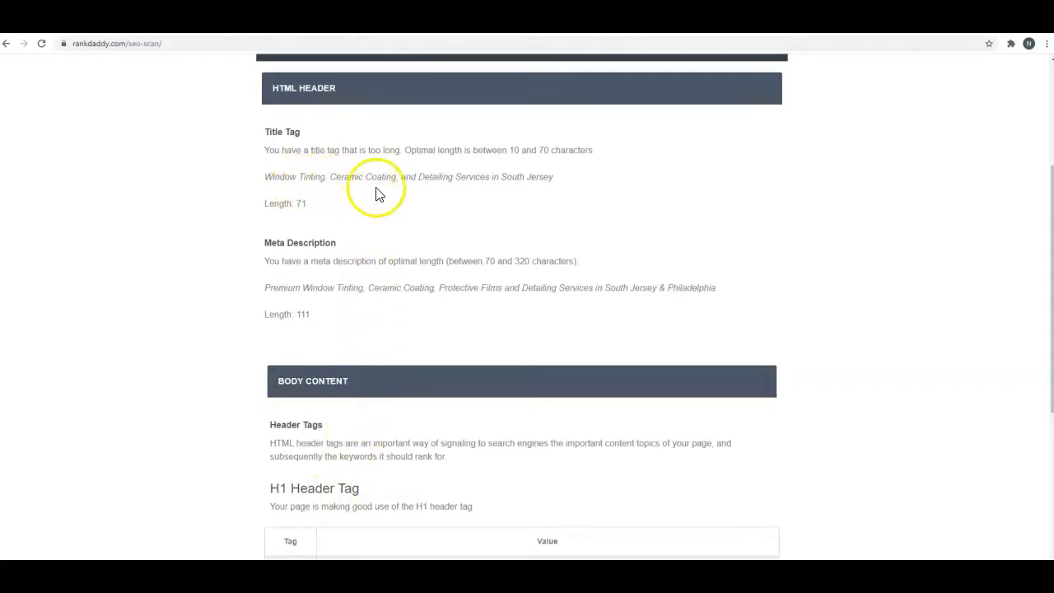
mouse_move(435, 196)
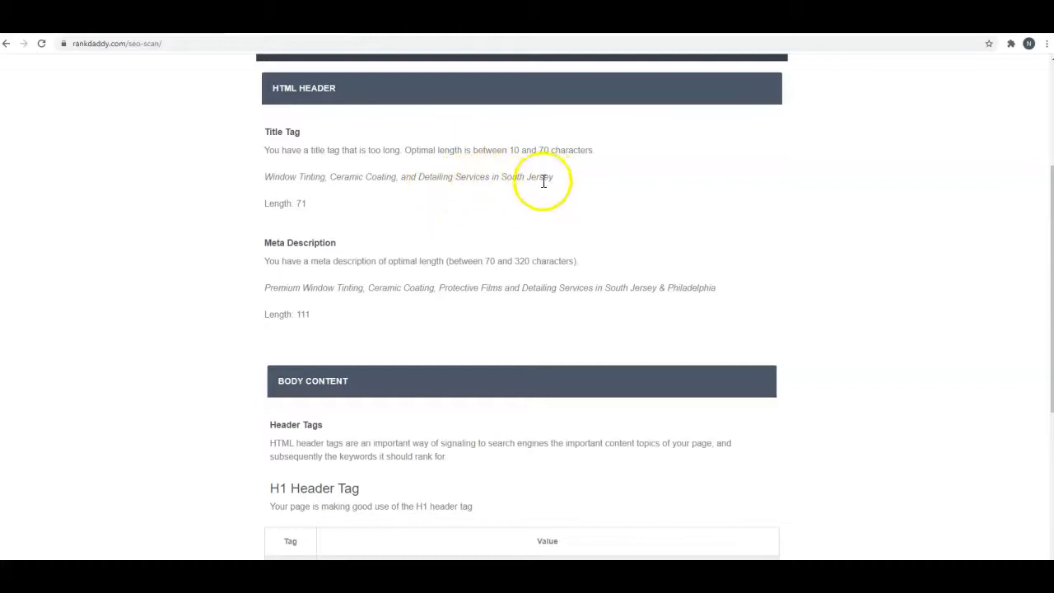
mouse_move(494, 196)
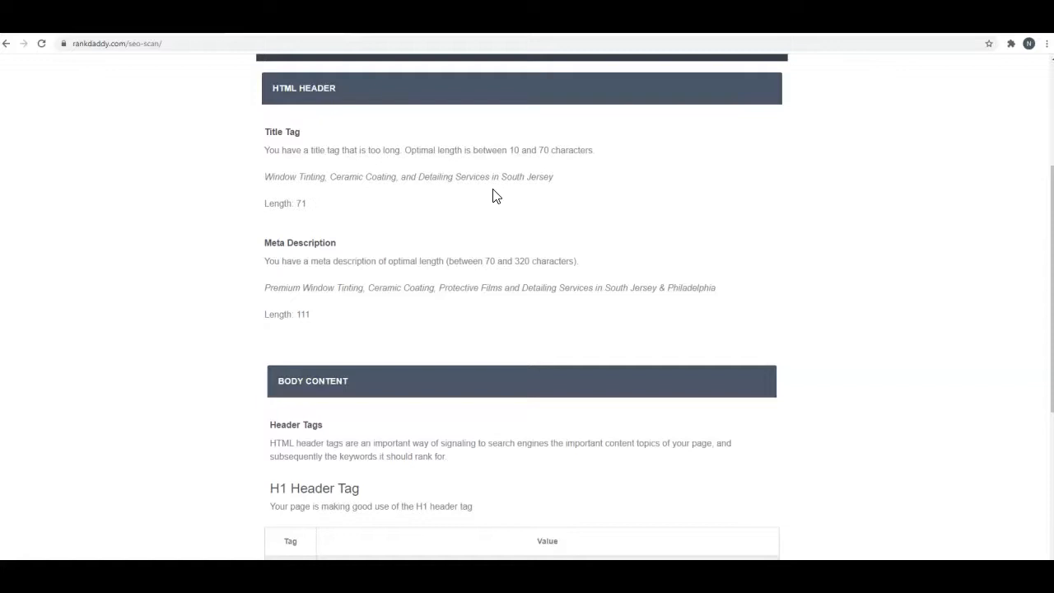
mouse_move(393, 206)
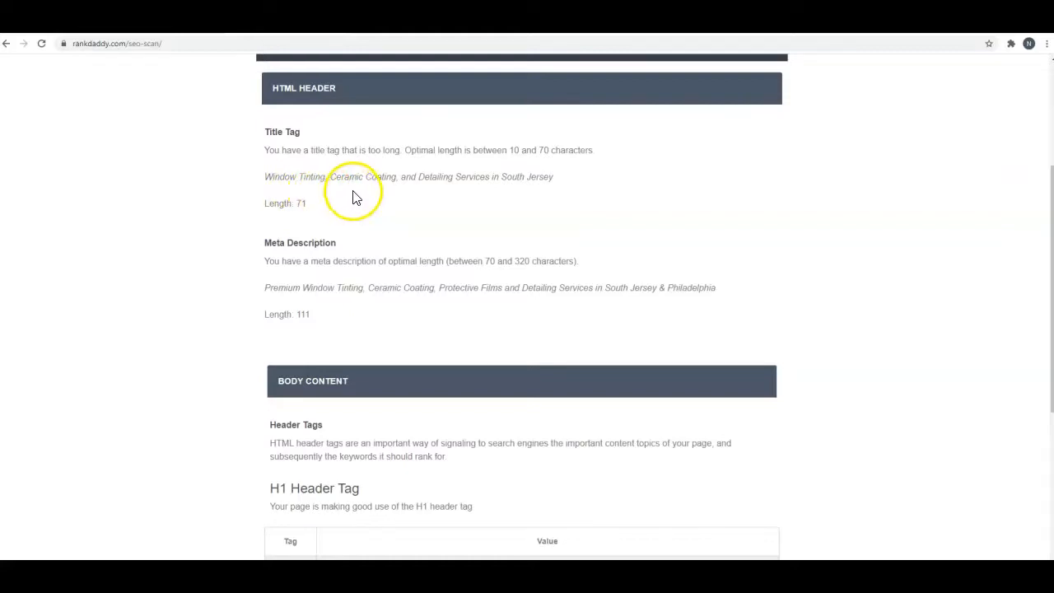
mouse_move(404, 191)
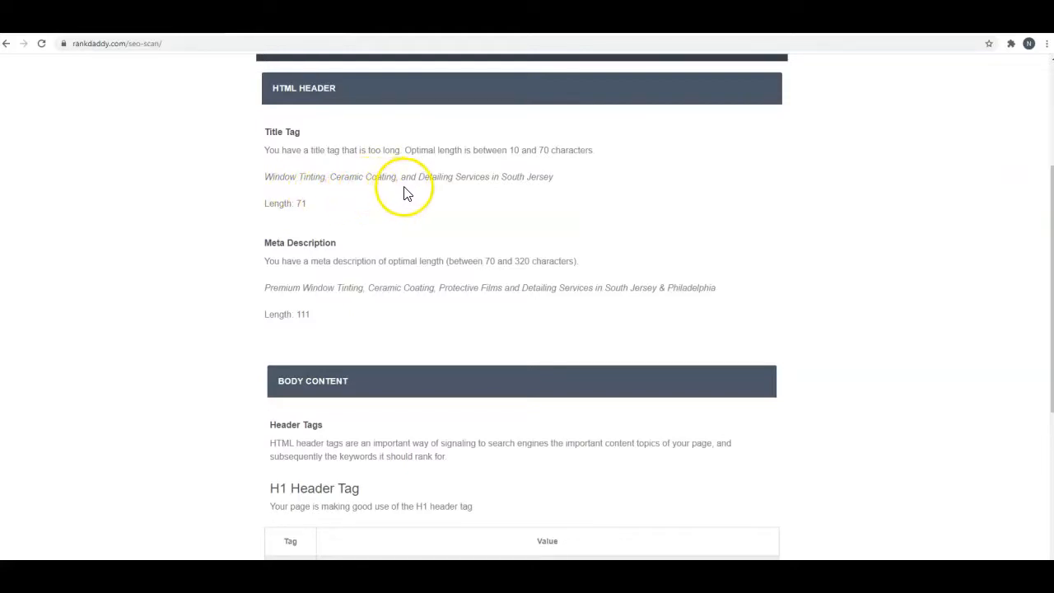
mouse_move(473, 194)
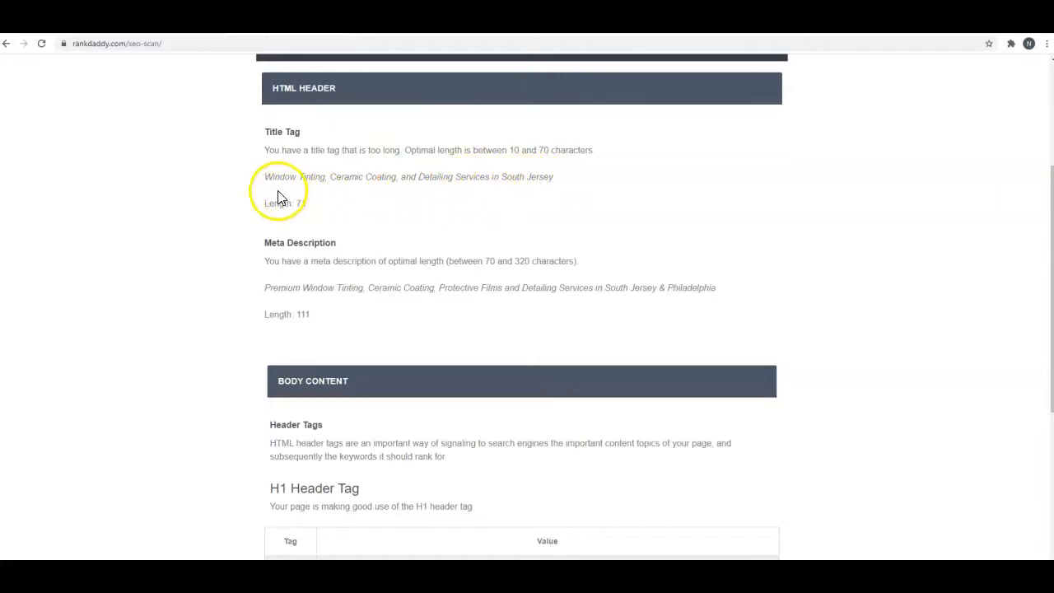
mouse_move(301, 191)
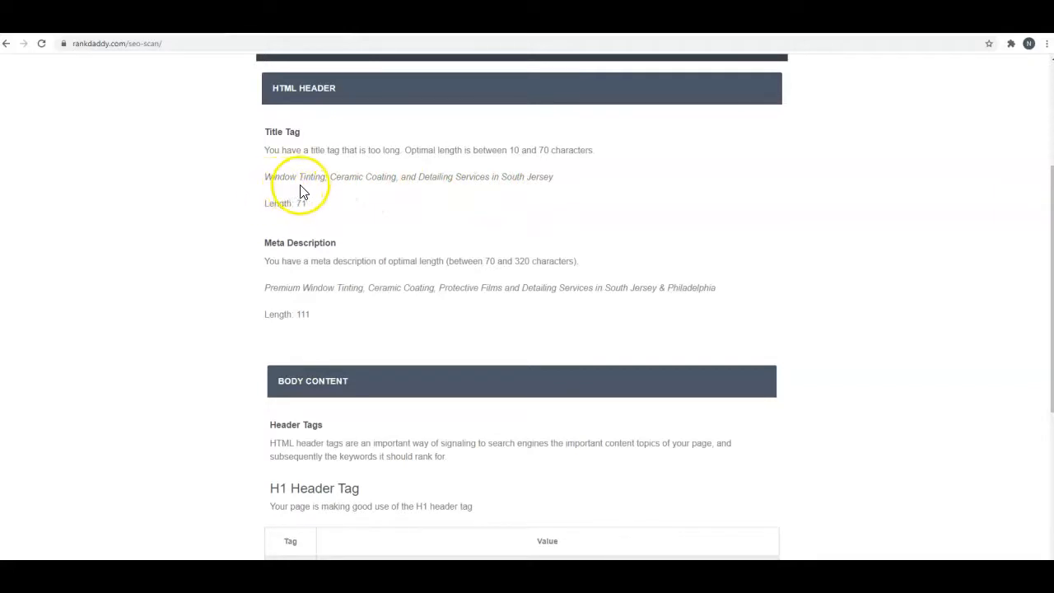
mouse_move(329, 194)
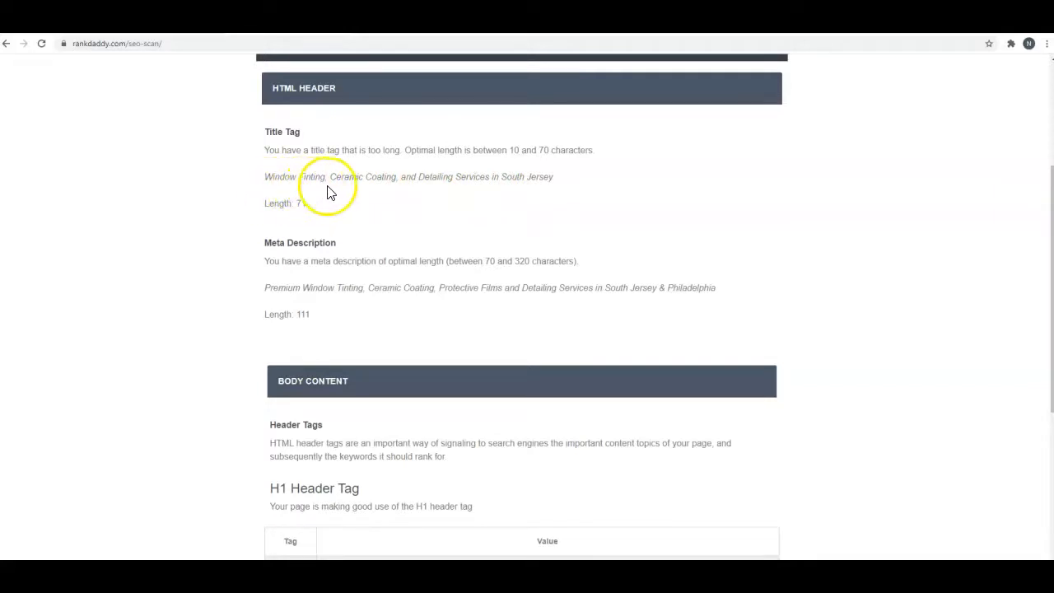
mouse_move(425, 193)
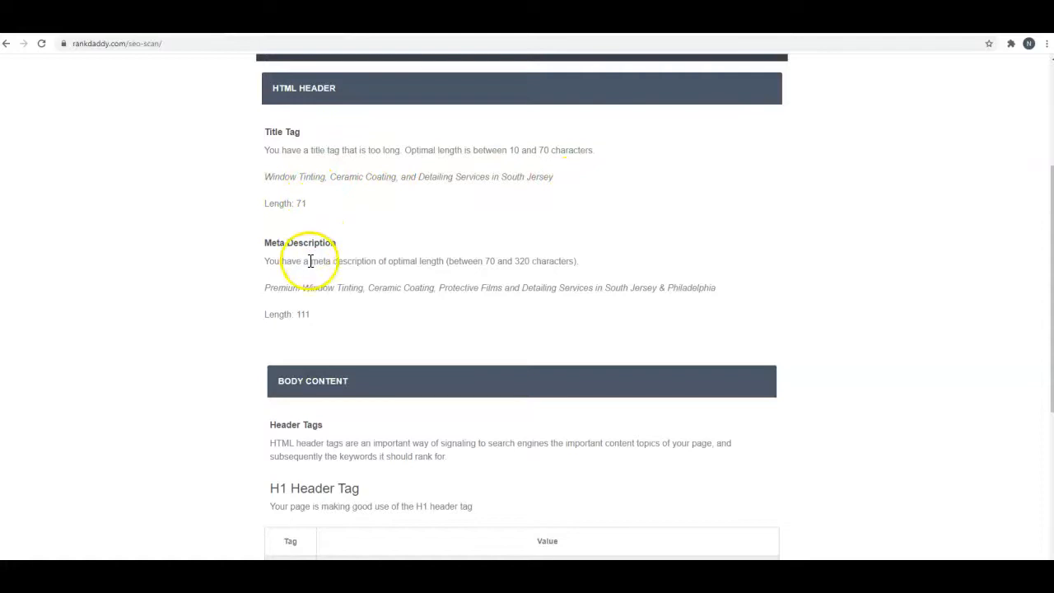
- Scroll the RankDaddy report down to the Body Content H1 Header Tag table
scroll(down, 3)
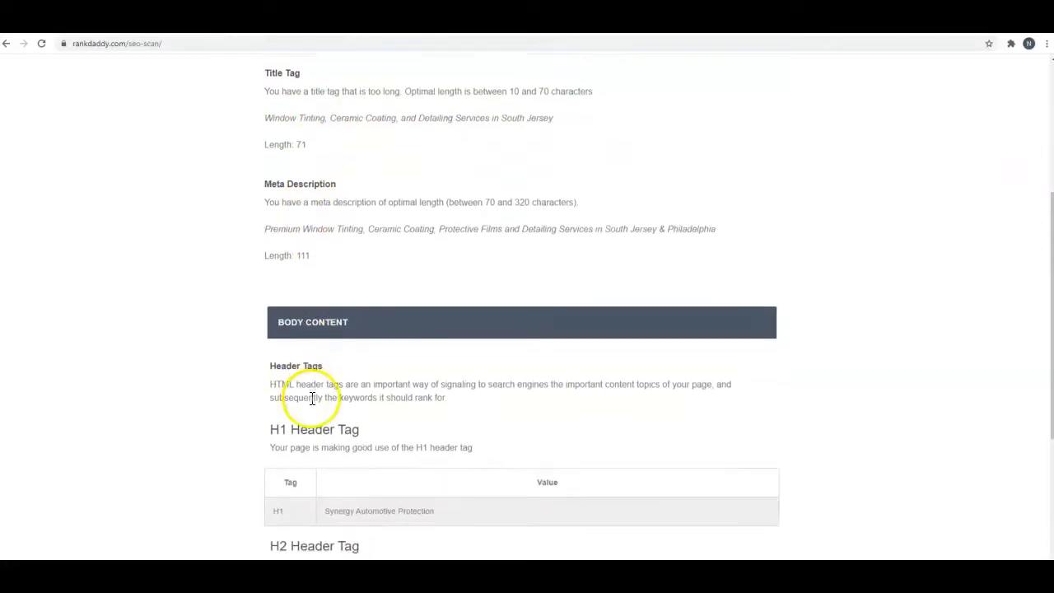
scroll(down, 3)
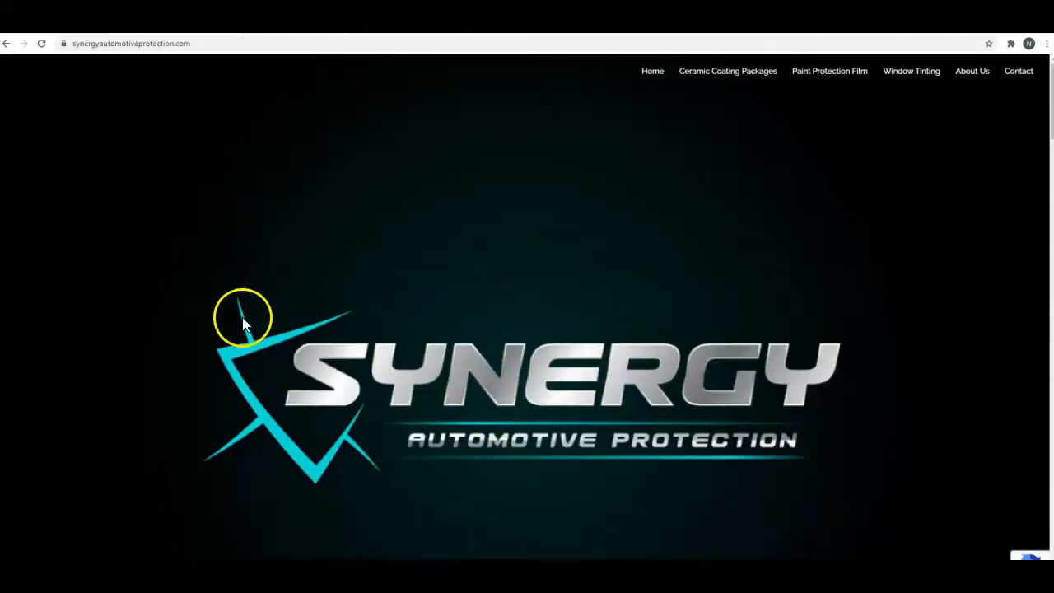
mouse_move(299, 375)
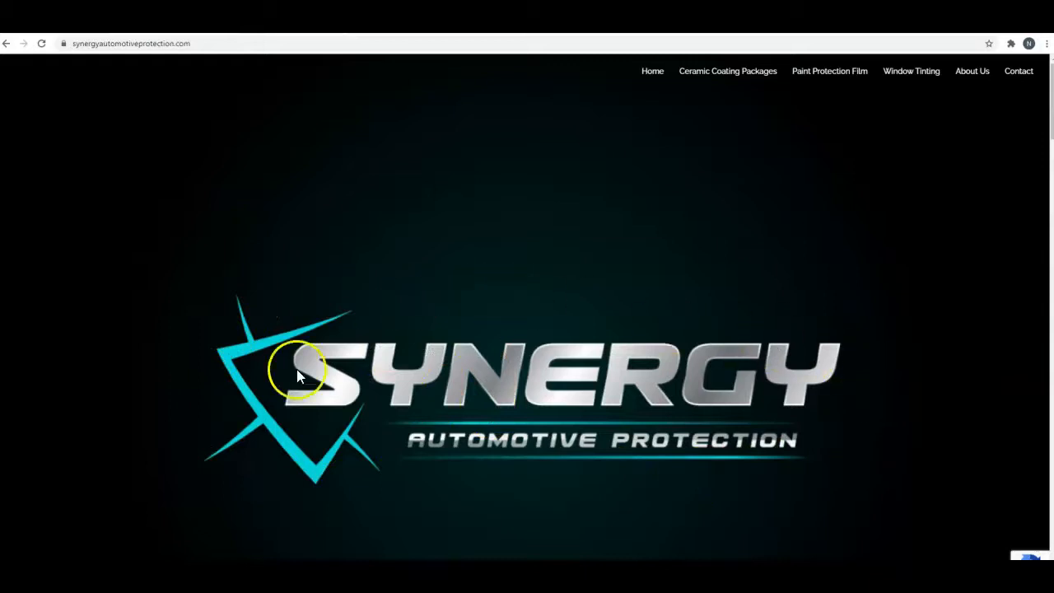
- Scroll through the homepage's Our Services and detailing packages sections
scroll(down, 3)
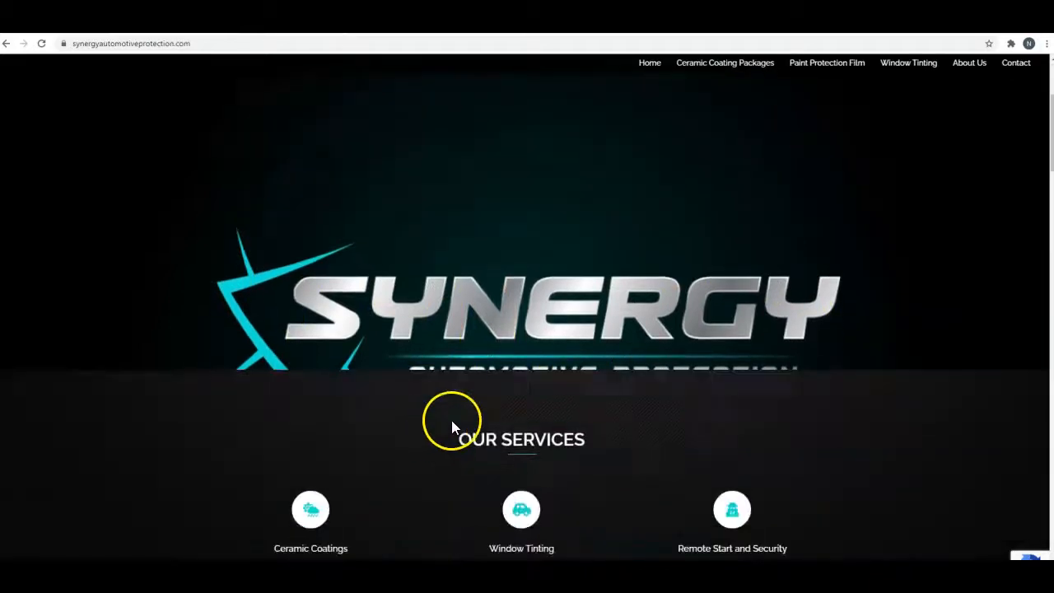
scroll(down, 3)
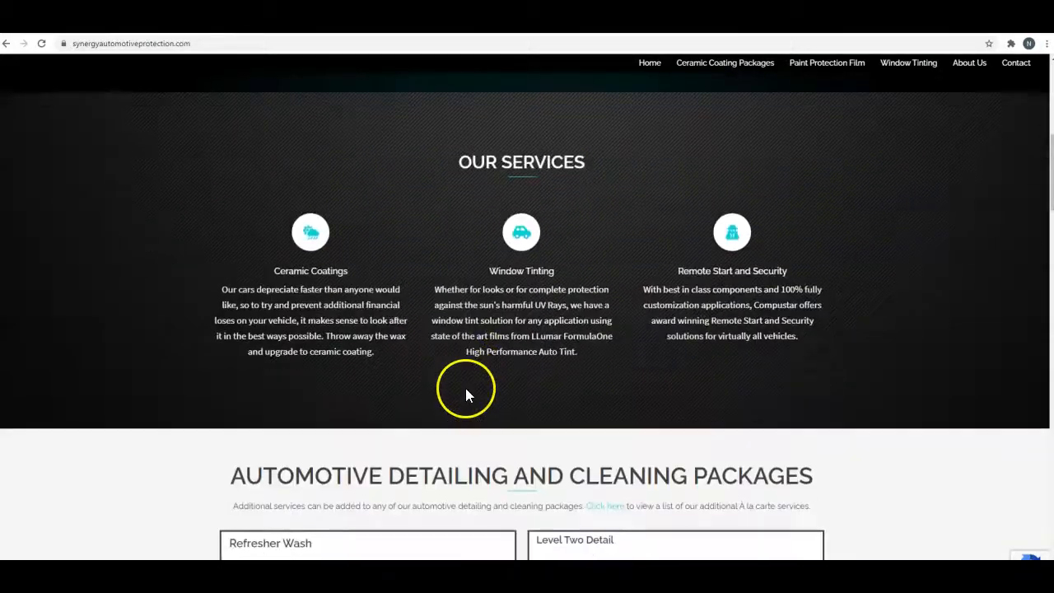
scroll(down, 3)
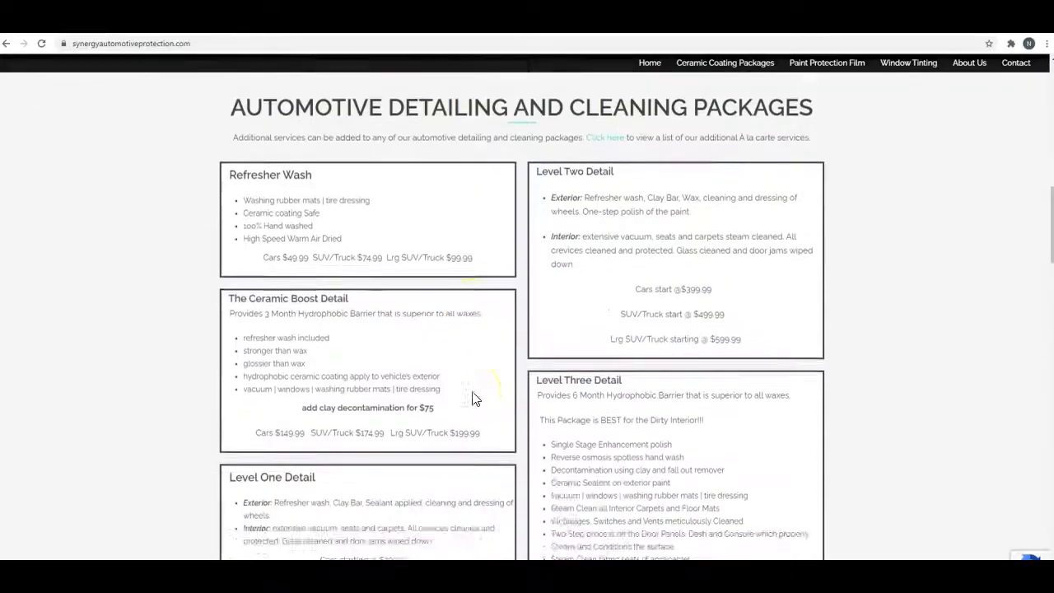
scroll(down, 3)
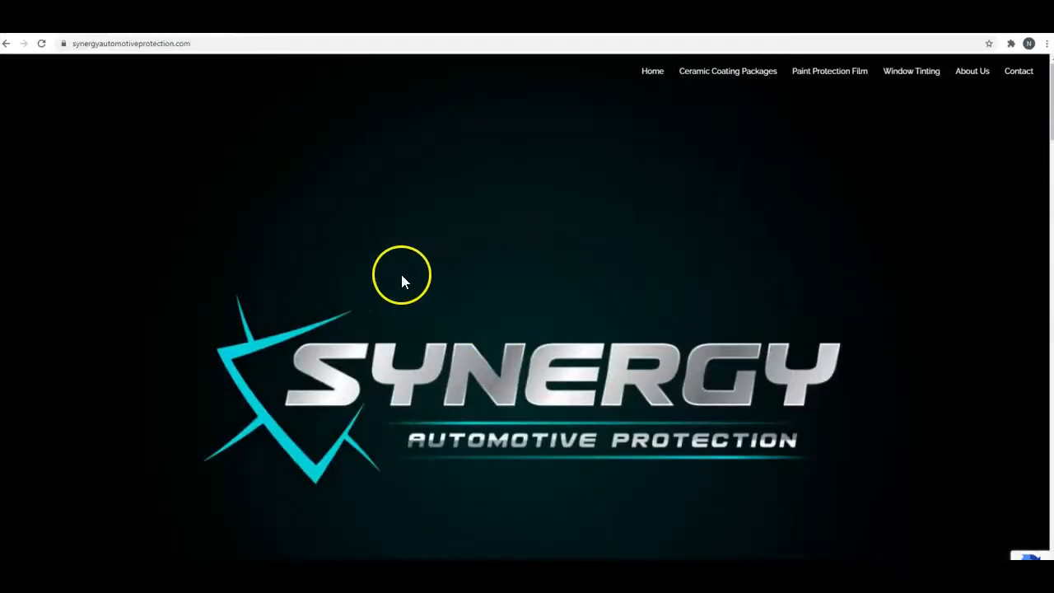
mouse_move(704, 254)
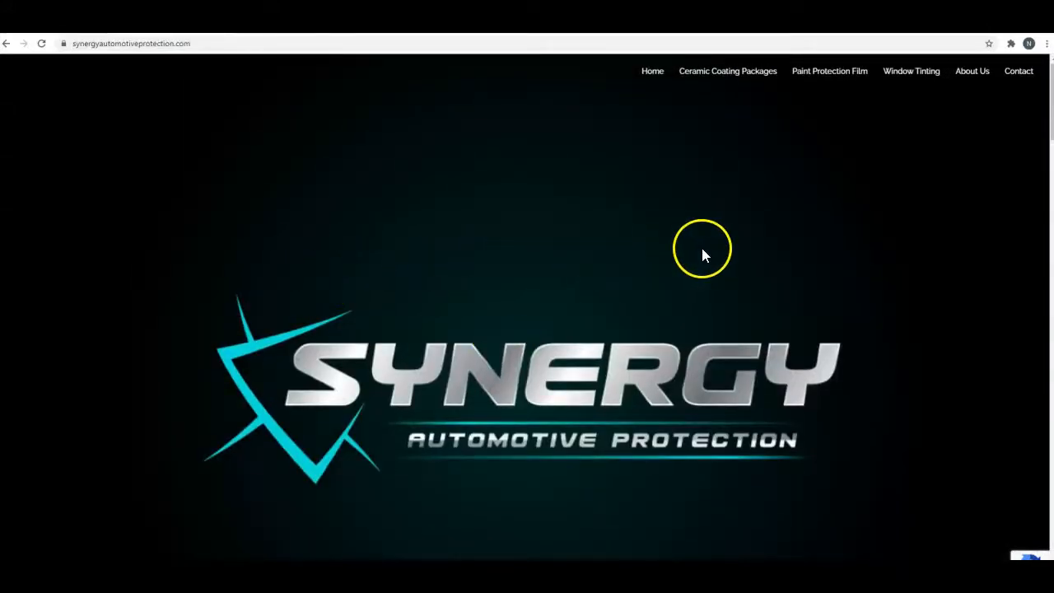
mouse_move(939, 367)
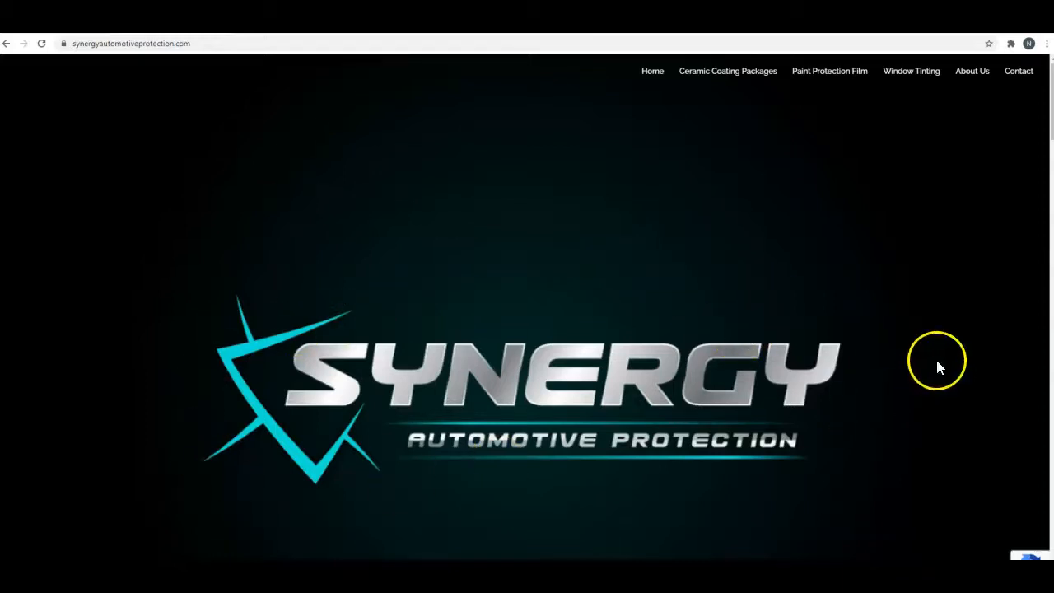
mouse_move(541, 428)
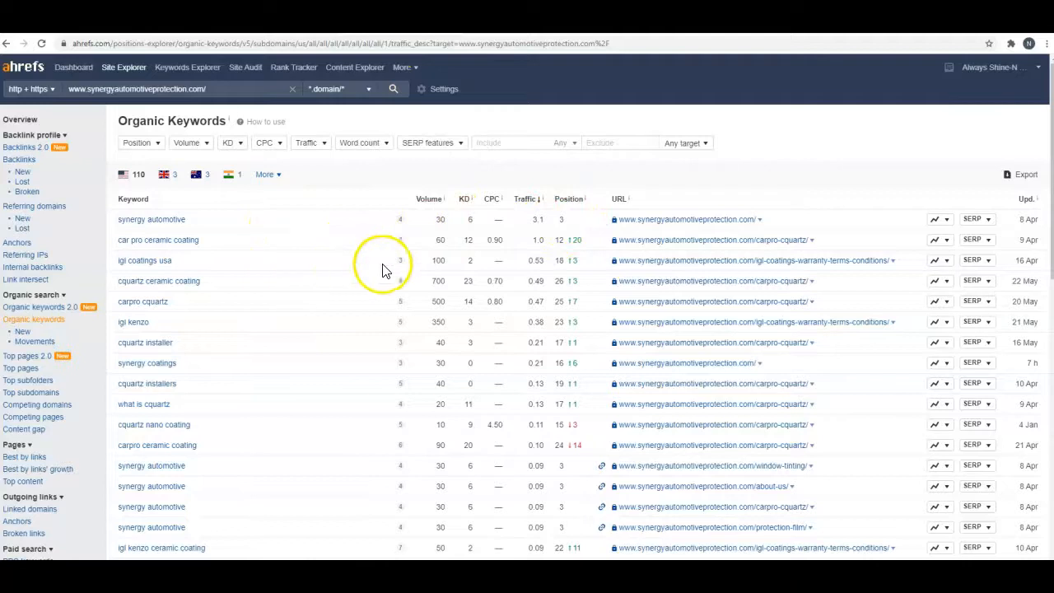
mouse_move(577, 226)
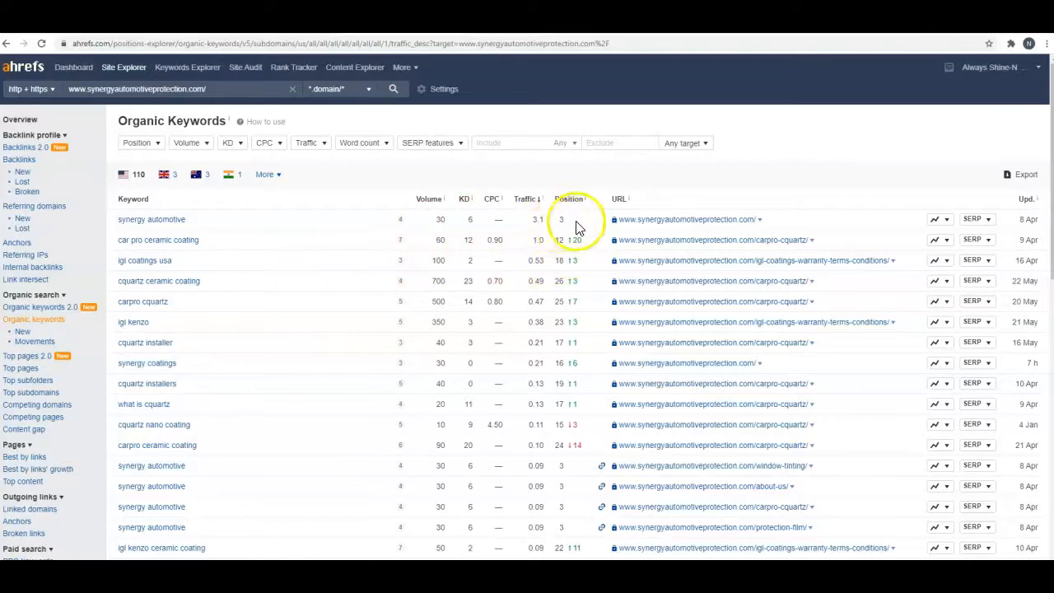
mouse_move(213, 253)
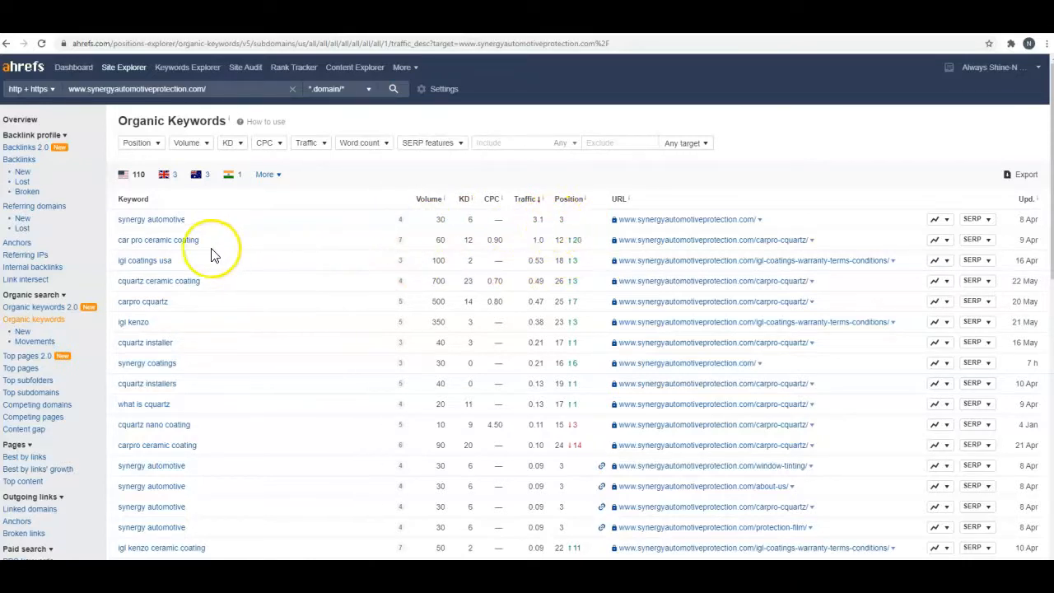
mouse_move(216, 288)
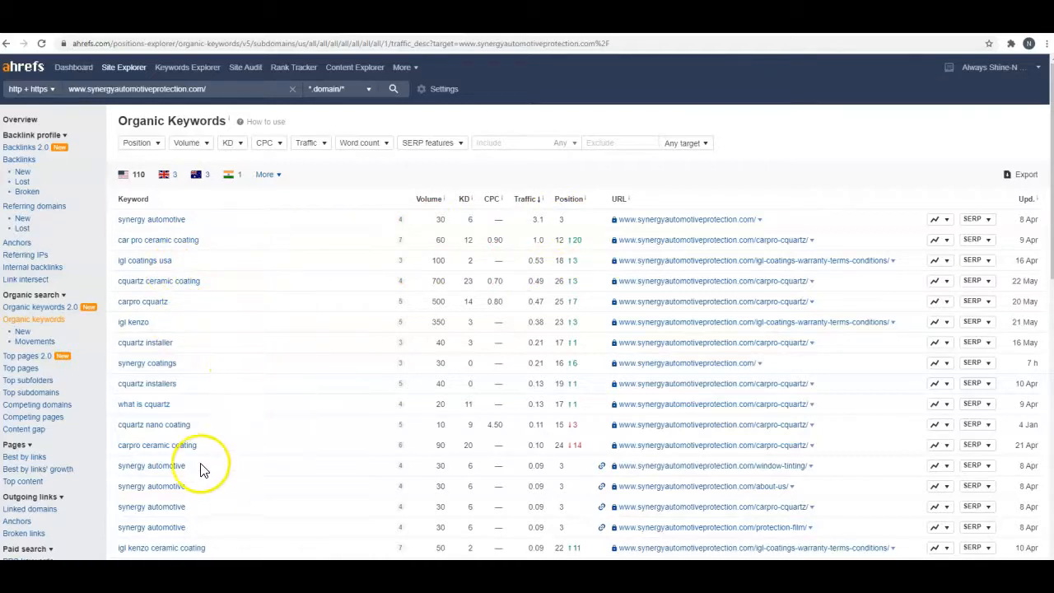
mouse_move(134, 228)
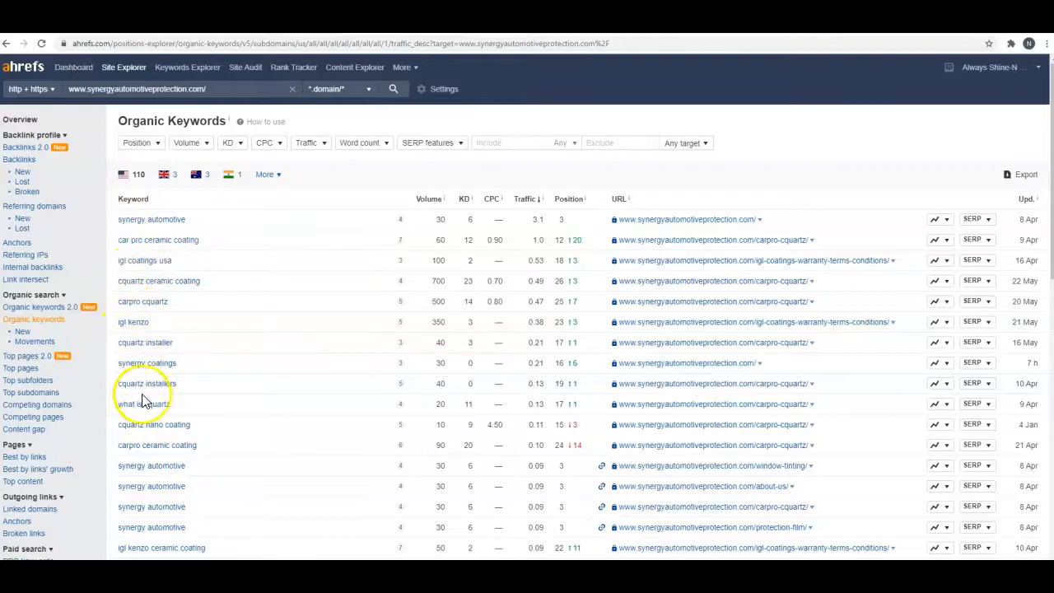
- Scroll Synergy's Ahrefs organic keywords list, then switch to Absolute Perfection Detailing's RankDaddy scan
scroll(down, 3)
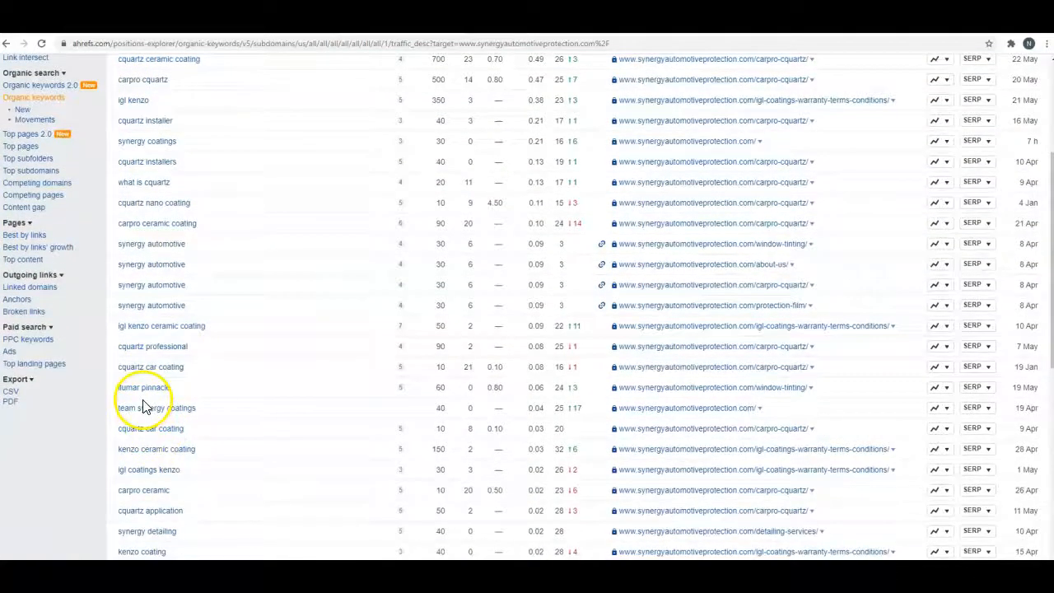
scroll(down, 3)
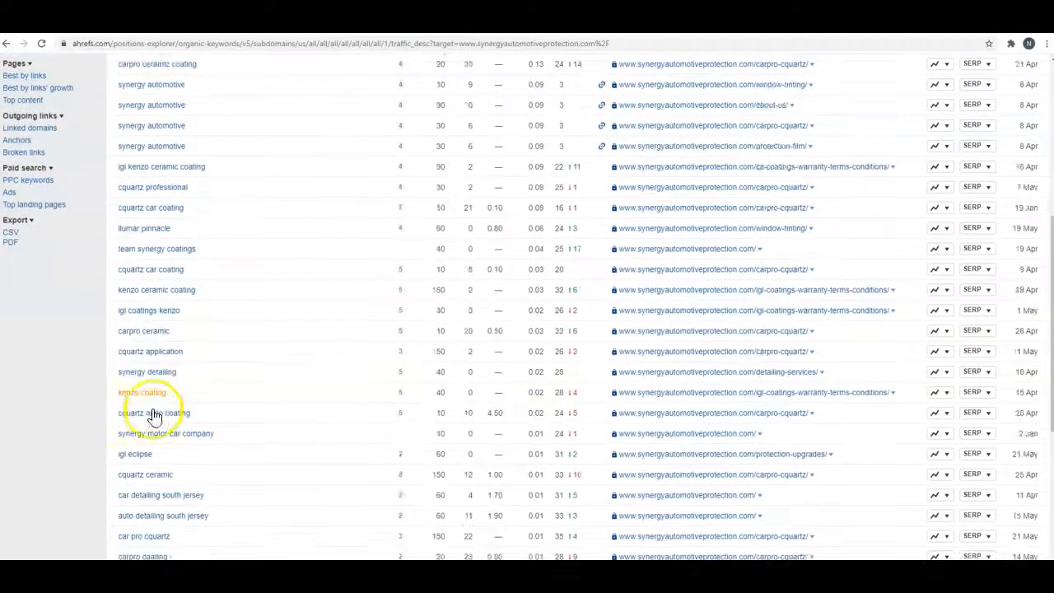
scroll(down, 3)
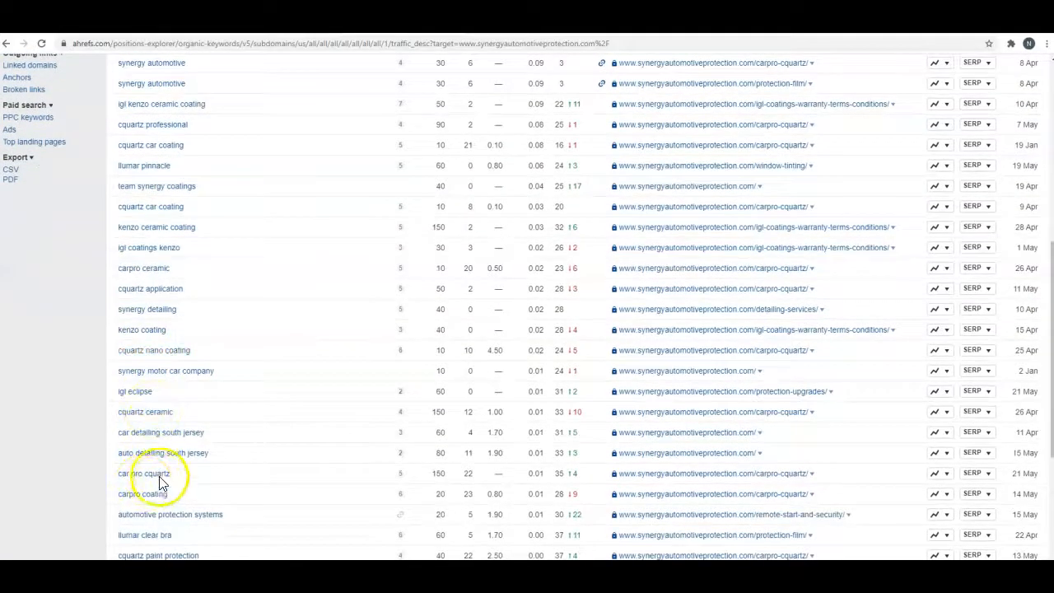
scroll(up, 3)
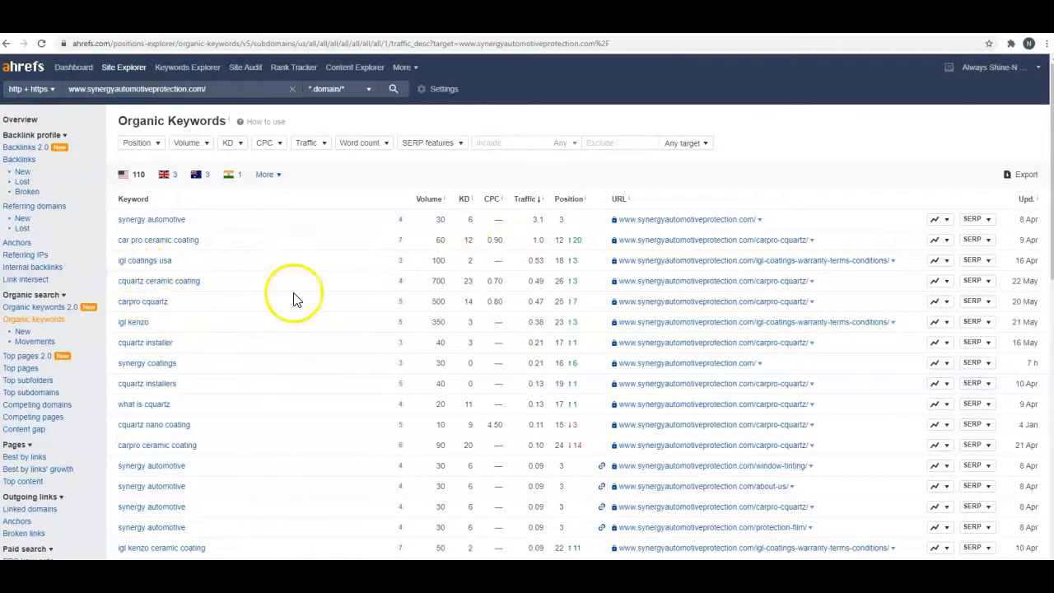
mouse_move(280, 317)
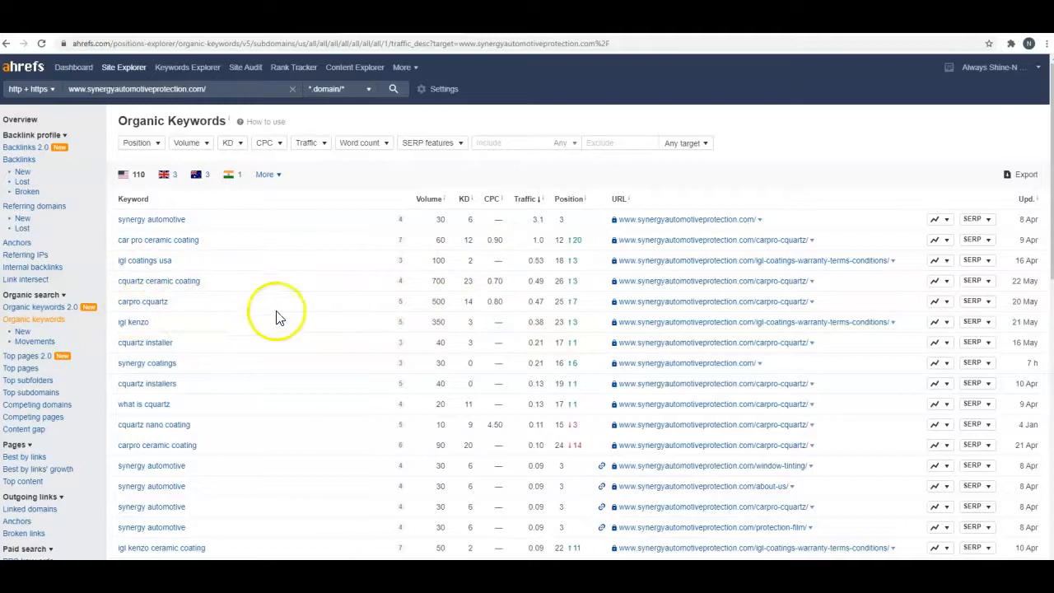
mouse_move(161, 313)
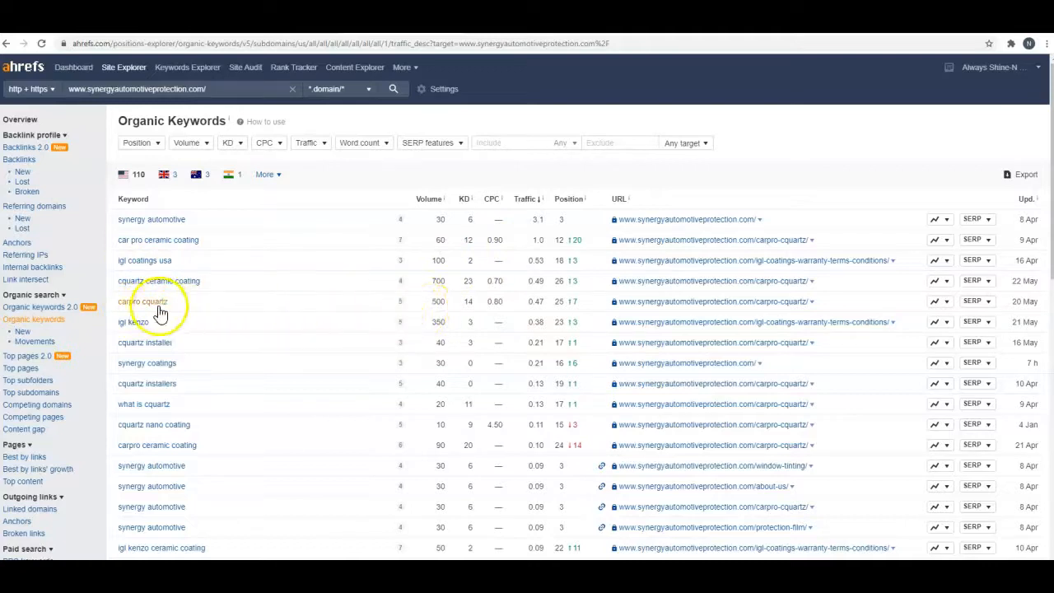
mouse_move(287, 272)
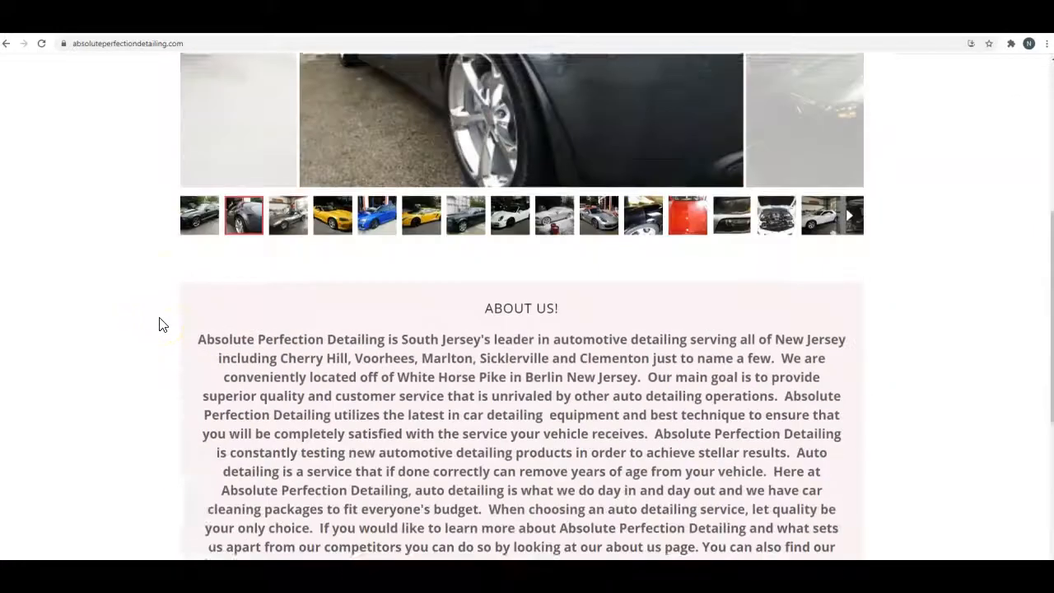
scroll(up, 3)
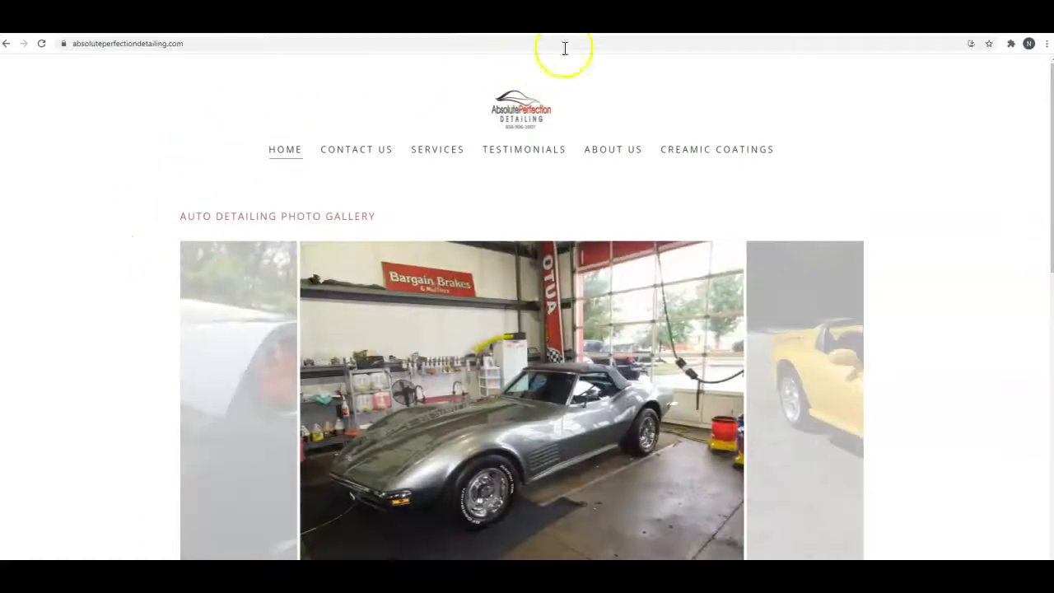
click(123, 44)
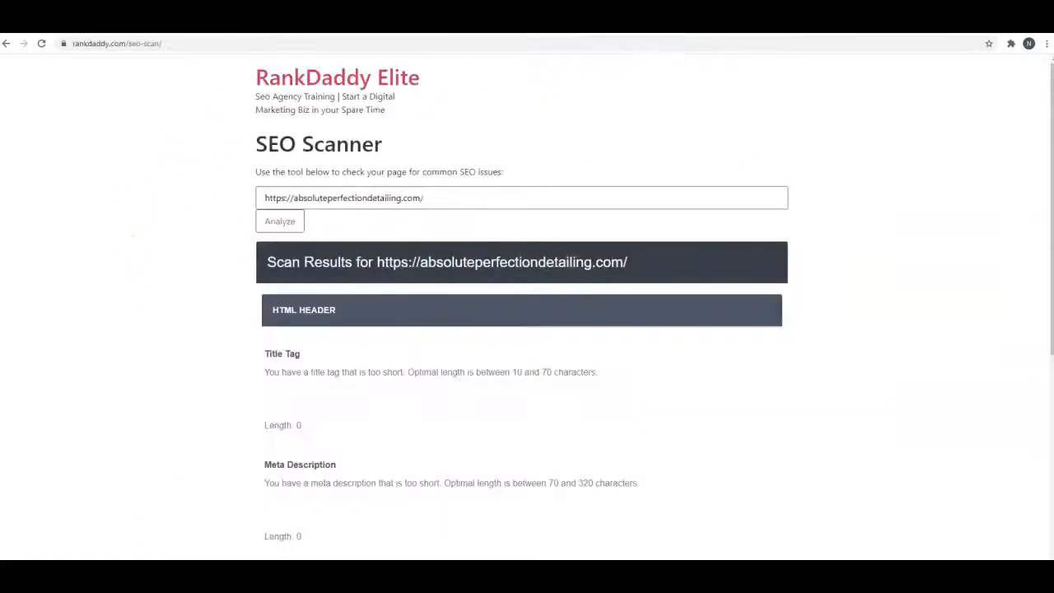
- Scroll Absolute Perfection Detailing's RankDaddy report through the too-short title tag and meta description findings
scroll(down, 3)
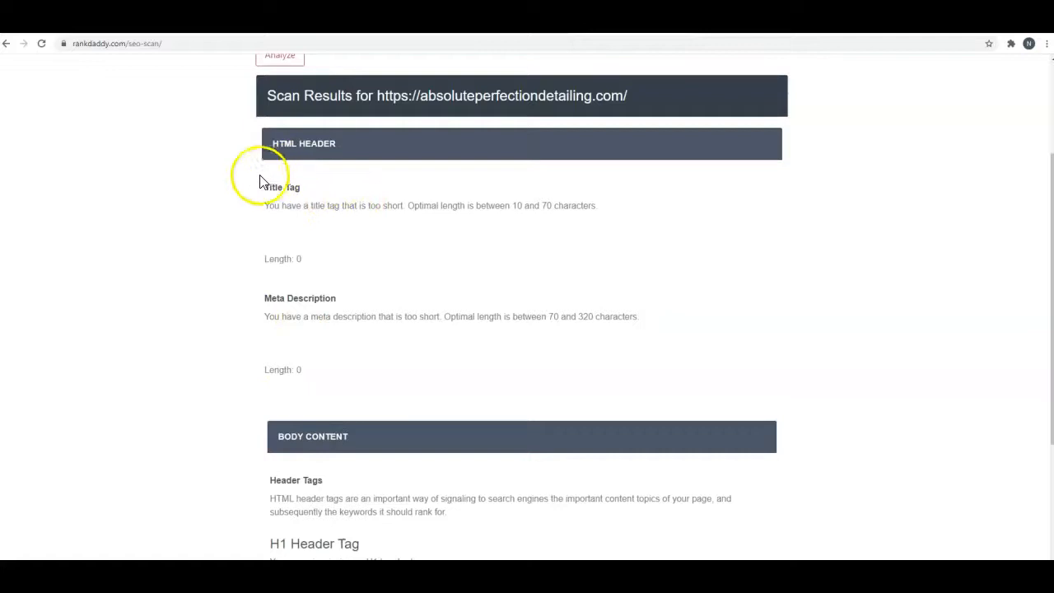
scroll(down, 3)
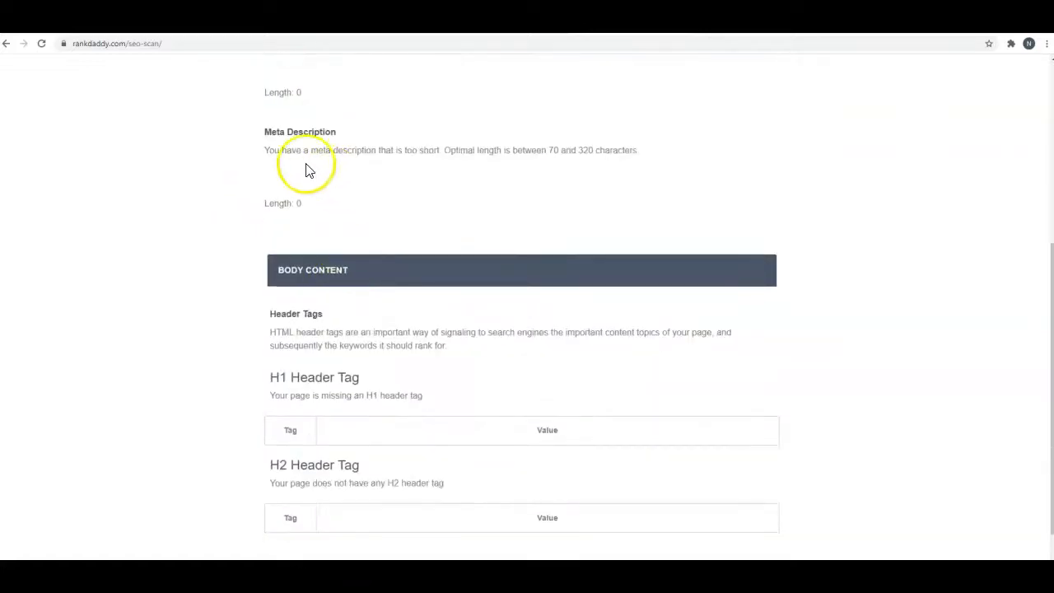
mouse_move(330, 383)
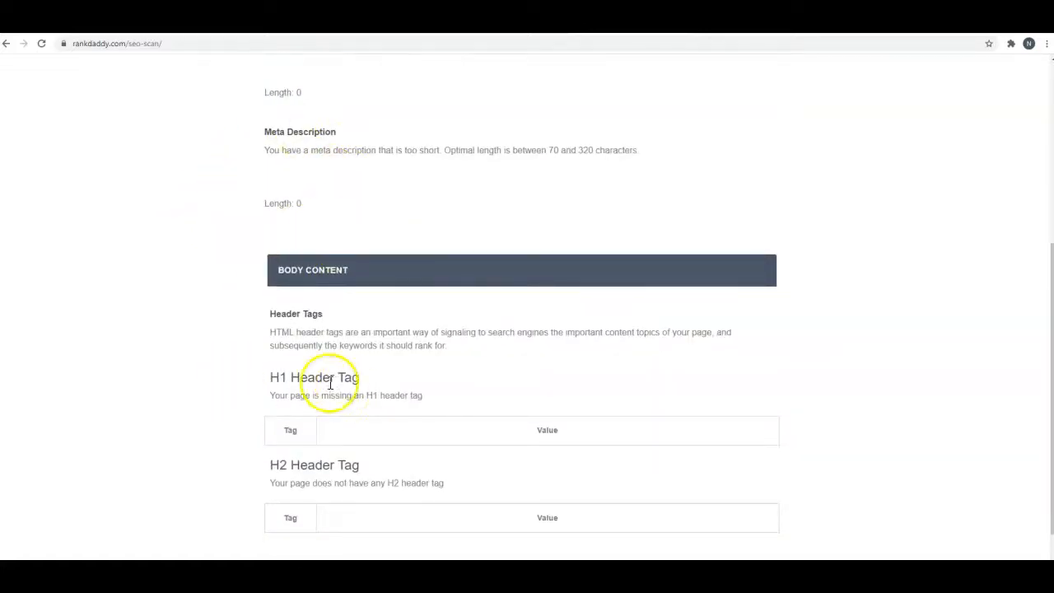
scroll(down, 3)
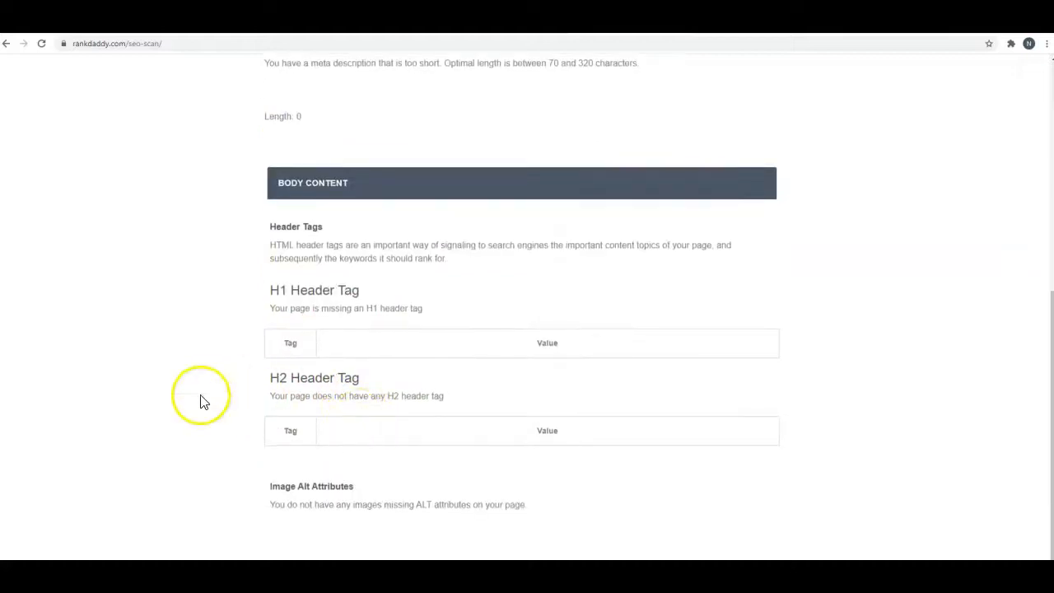
scroll(up, 3)
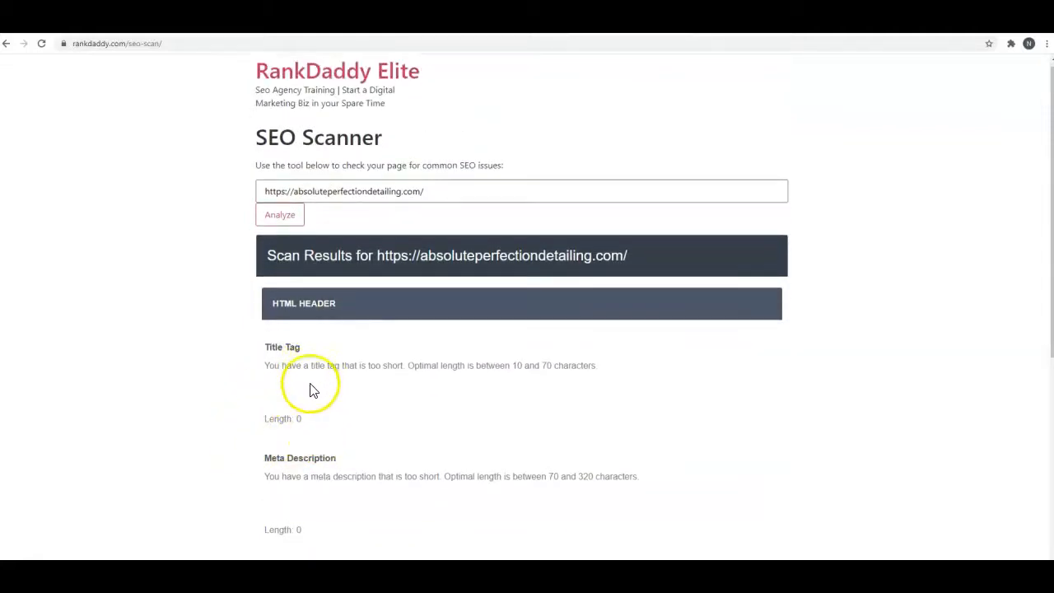
scroll(down, 3)
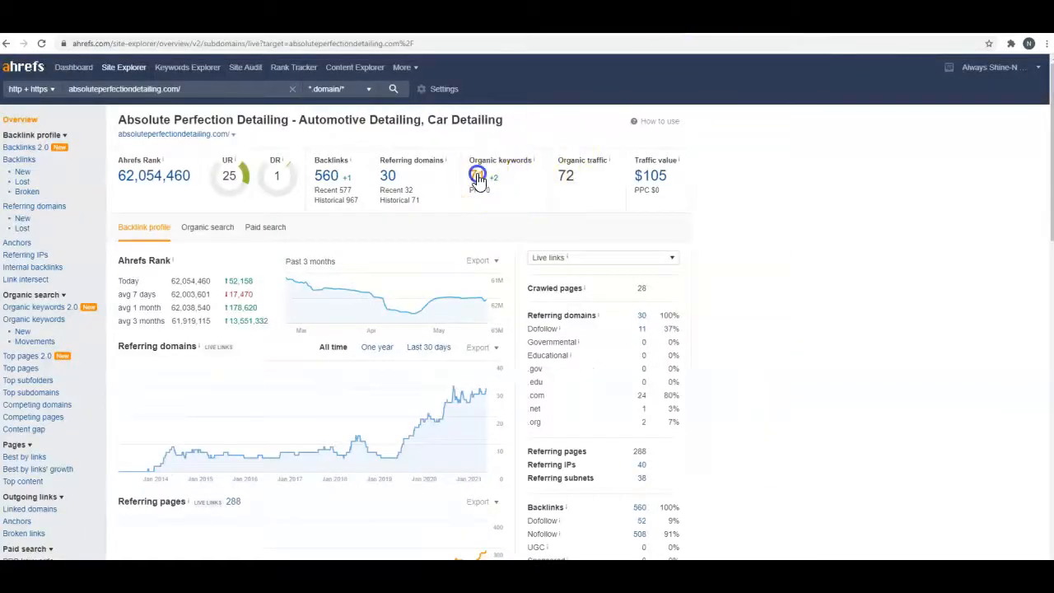
- Open Absolute Perfection Detailing's Organic Keywords report from the Ahrefs overview's keyword count
click(477, 176)
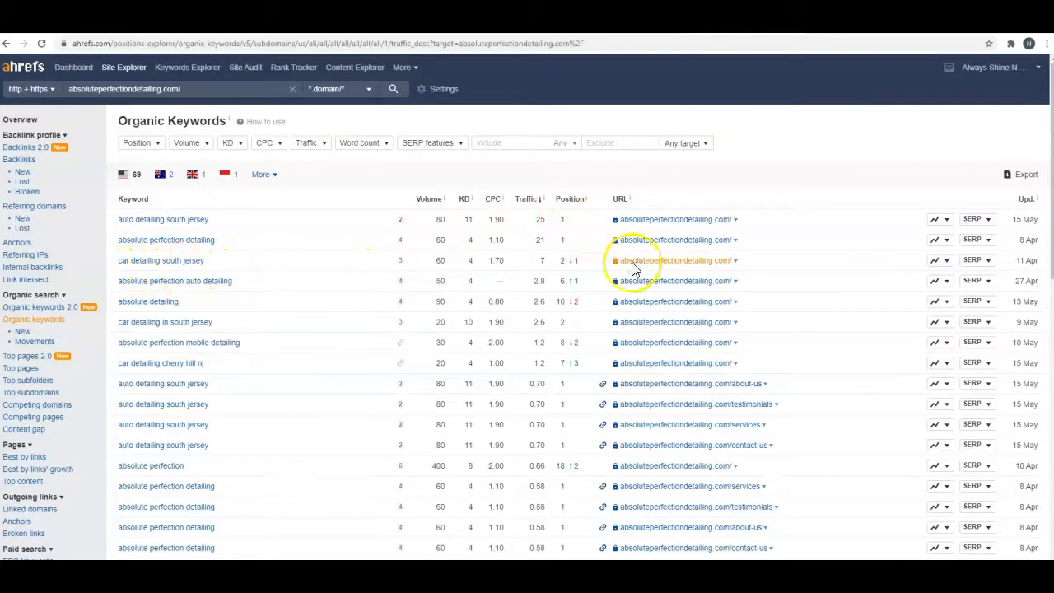
mouse_move(230, 292)
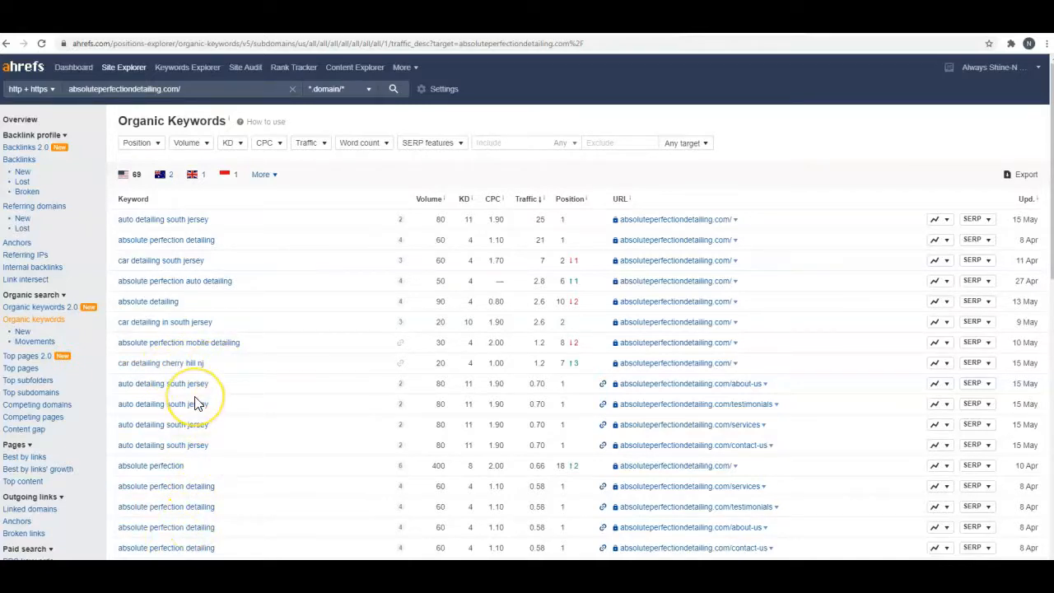
mouse_move(675, 89)
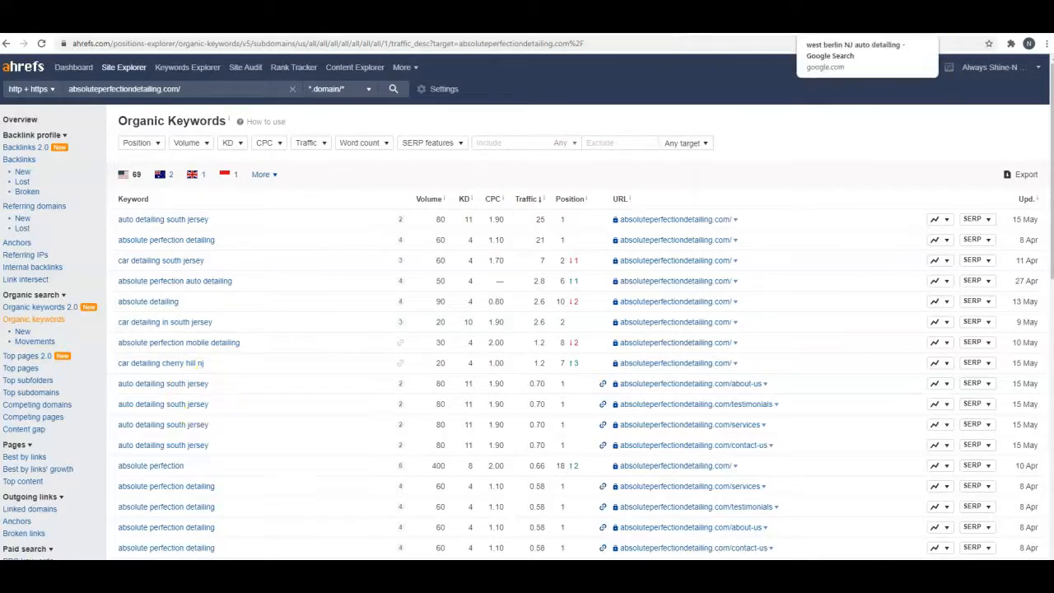
- Switch to the 'west berlin NJ auto detailing' results and scroll the map pack and Yelp listings
click(854, 51)
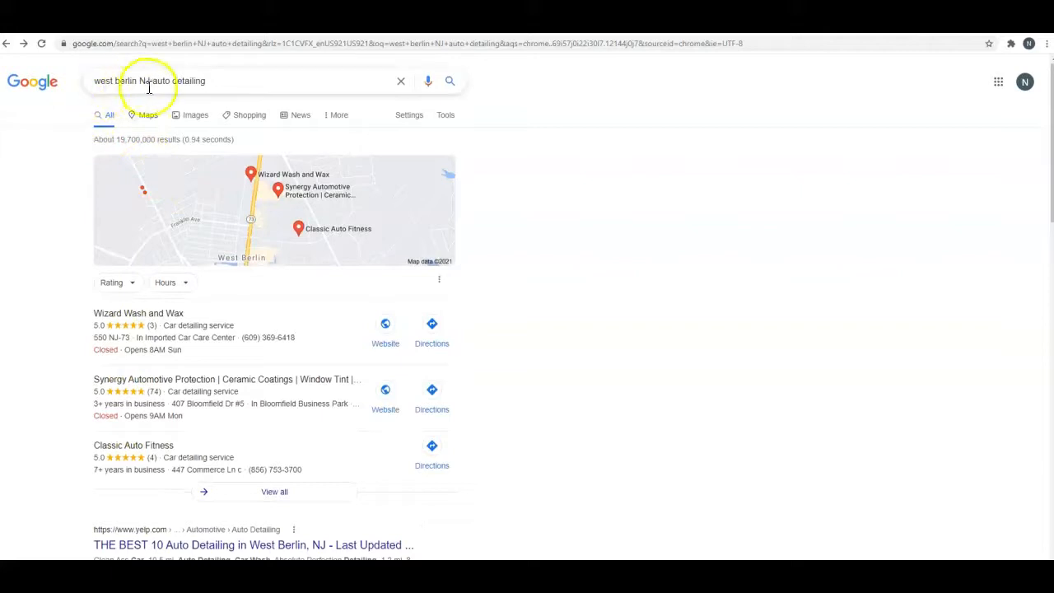
scroll(down, 3)
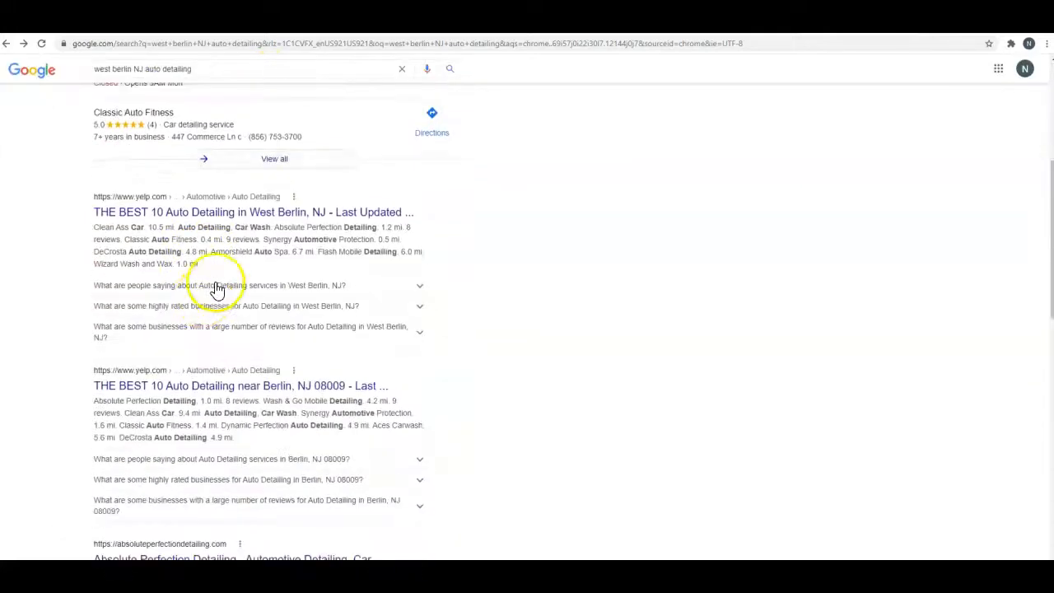
scroll(down, 3)
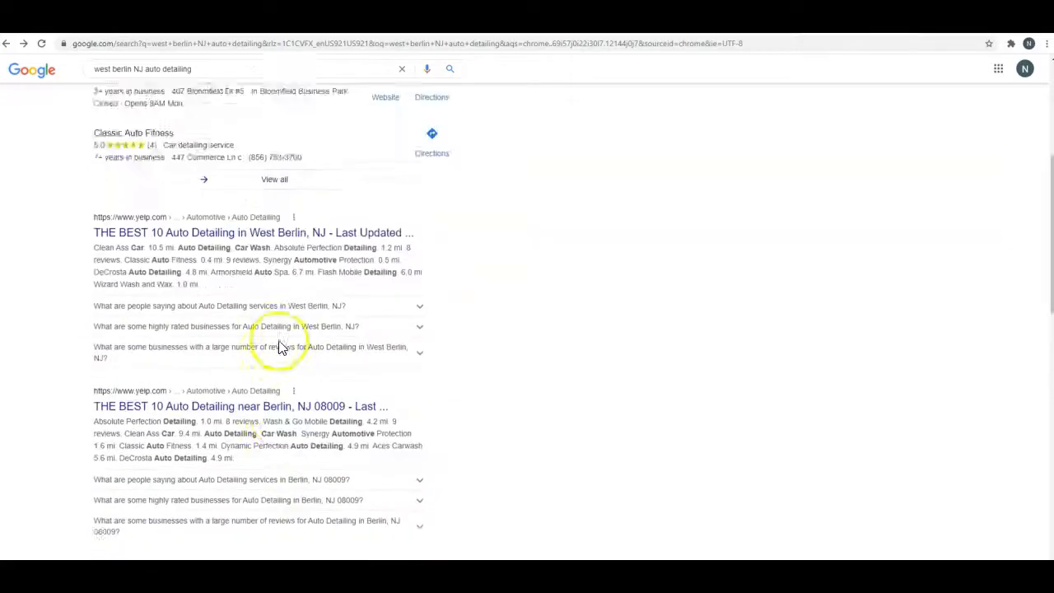
scroll(up, 3)
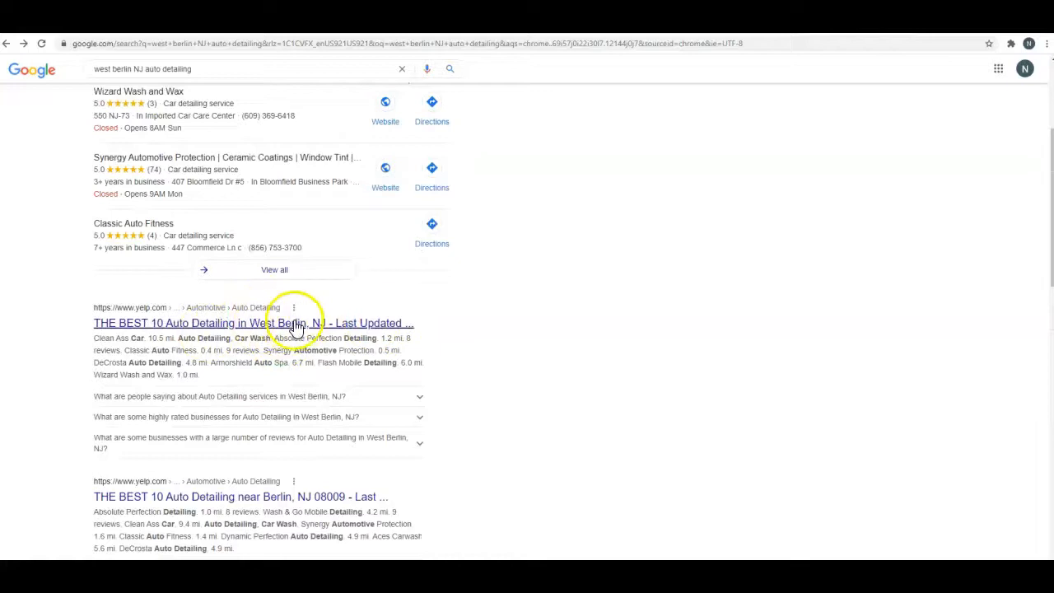
mouse_move(415, 354)
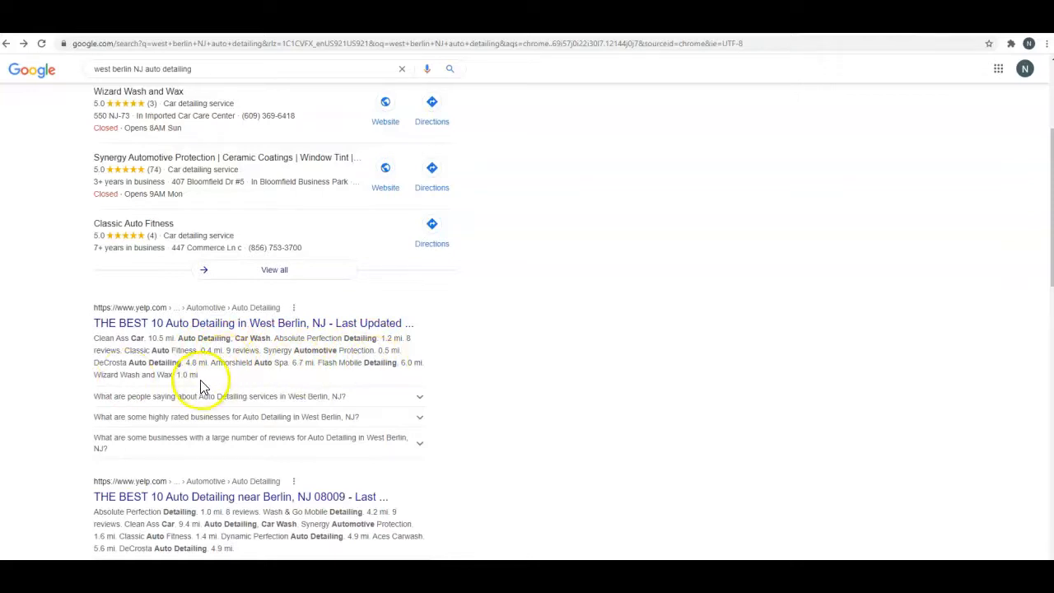
mouse_move(204, 323)
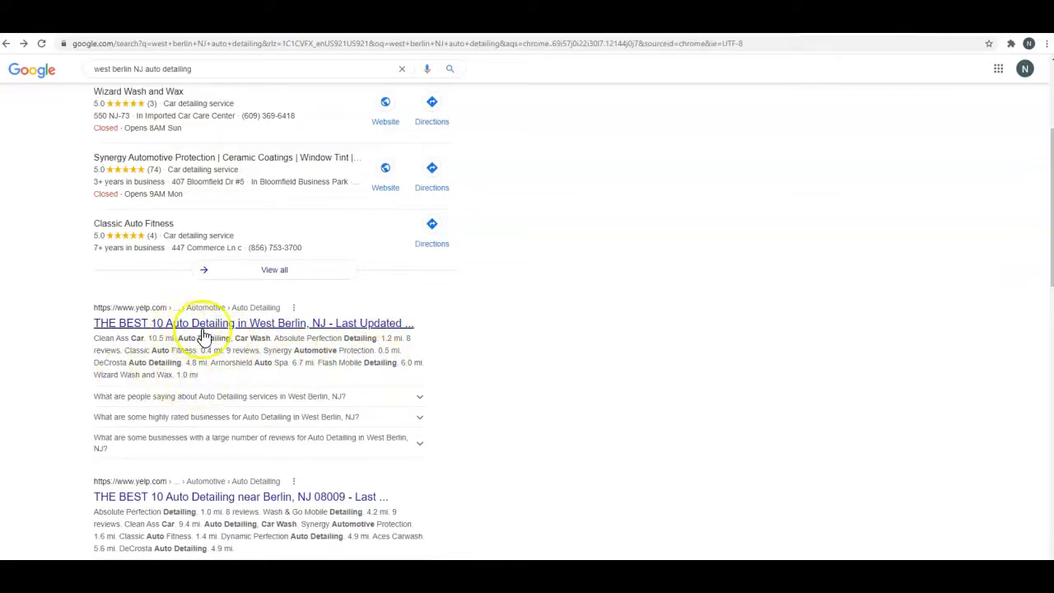
scroll(down, 3)
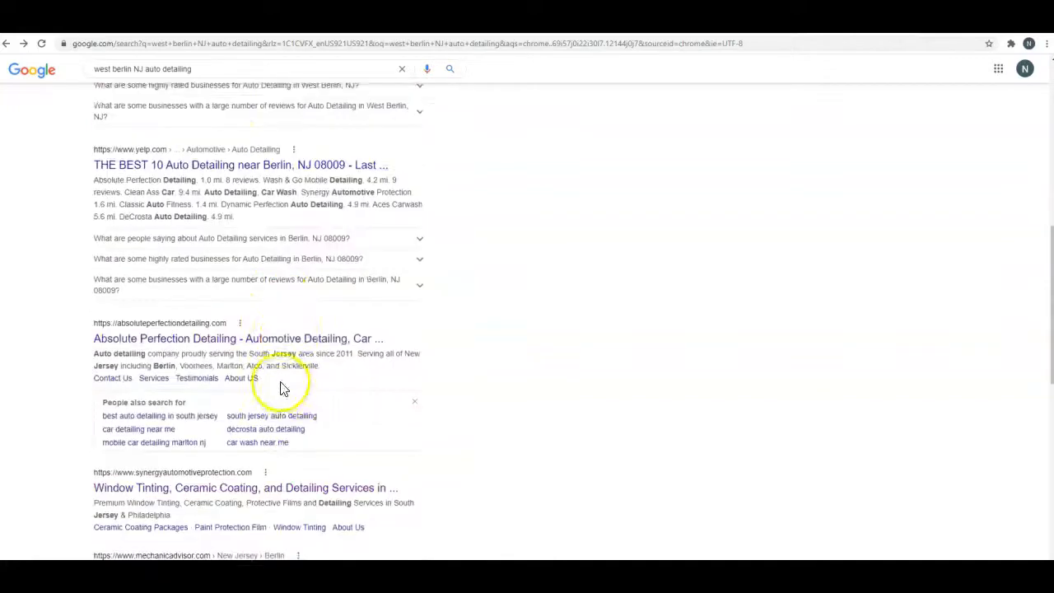
- Scroll past the Yelp listings to the Absolute Perfection Detailing and Synergy organic results
scroll(down, 3)
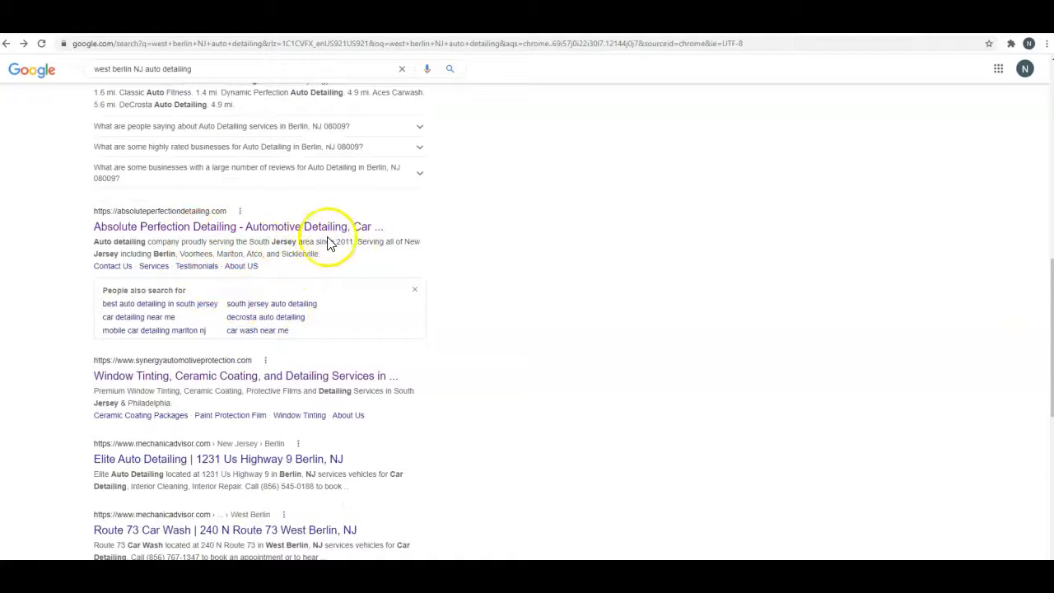
scroll(down, 3)
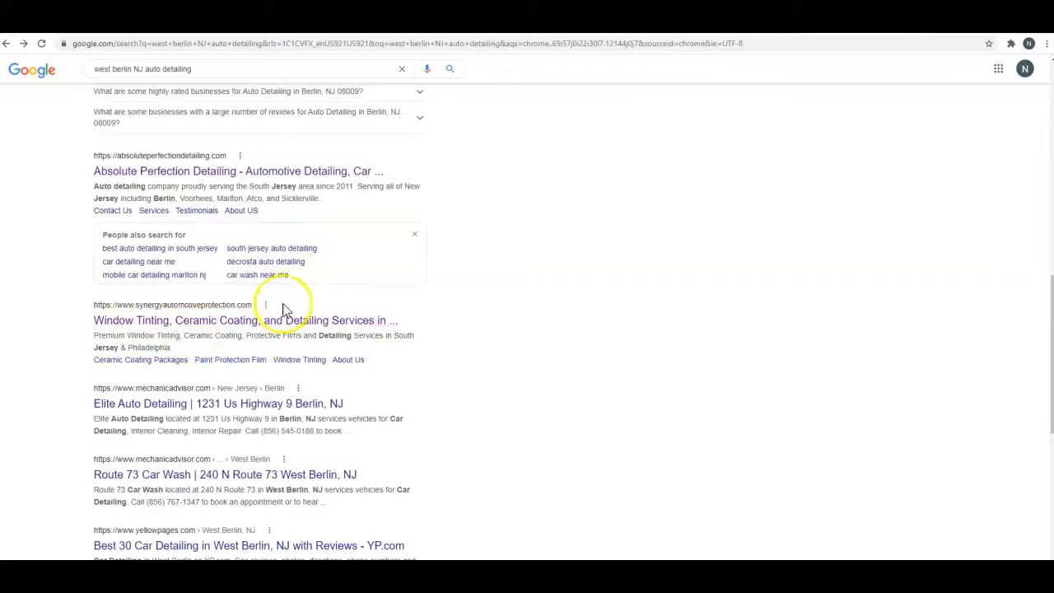
mouse_move(121, 337)
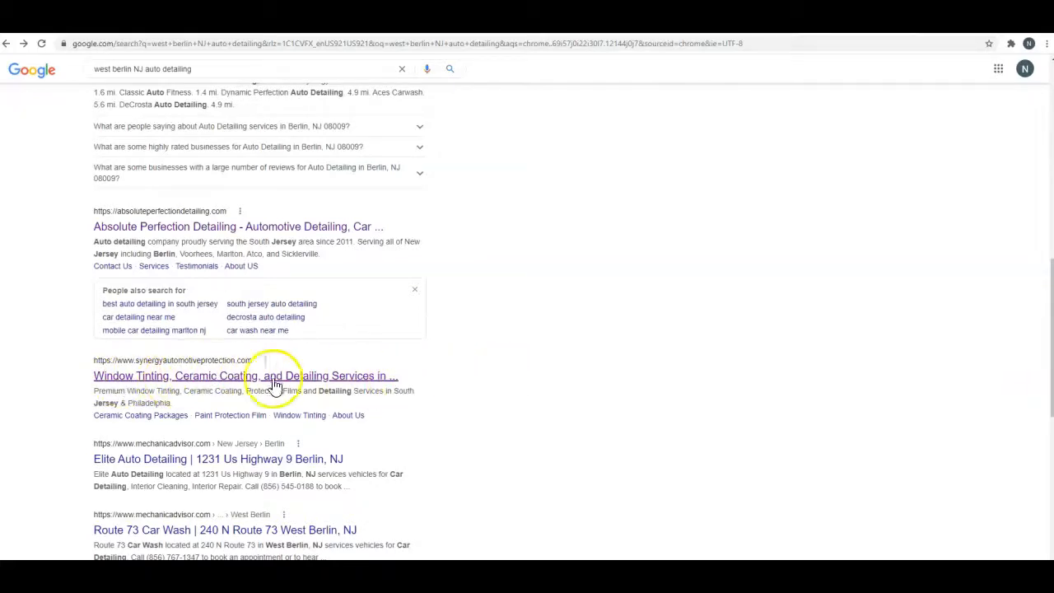
mouse_move(387, 381)
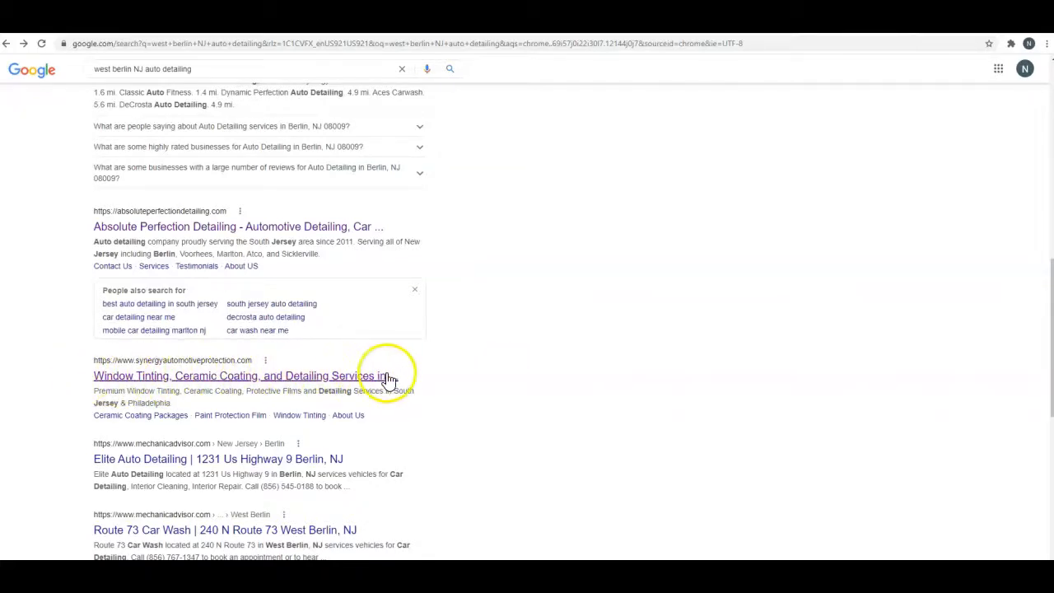
scroll(down, 3)
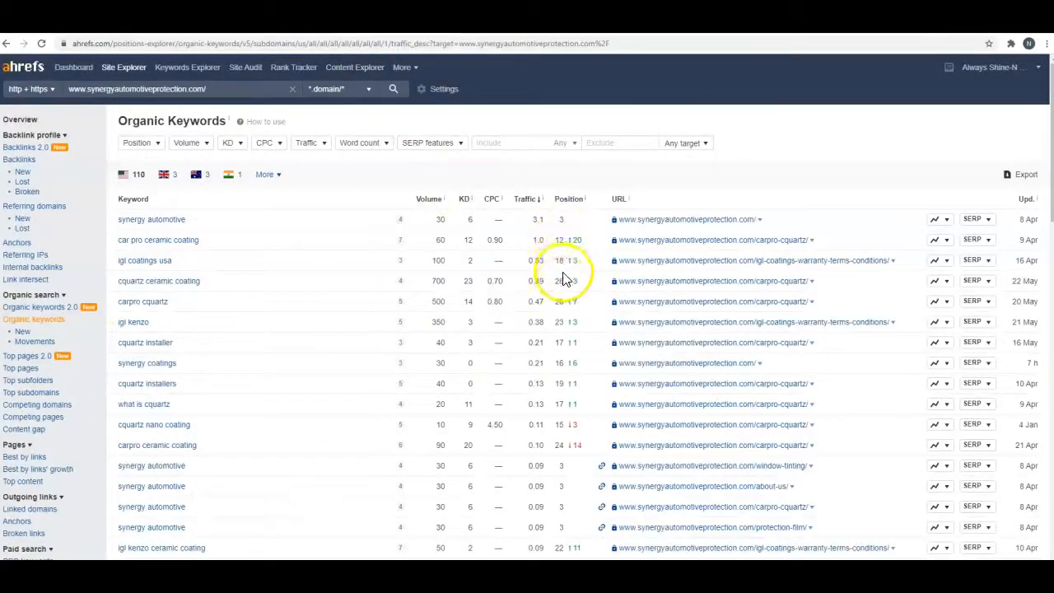
mouse_move(555, 429)
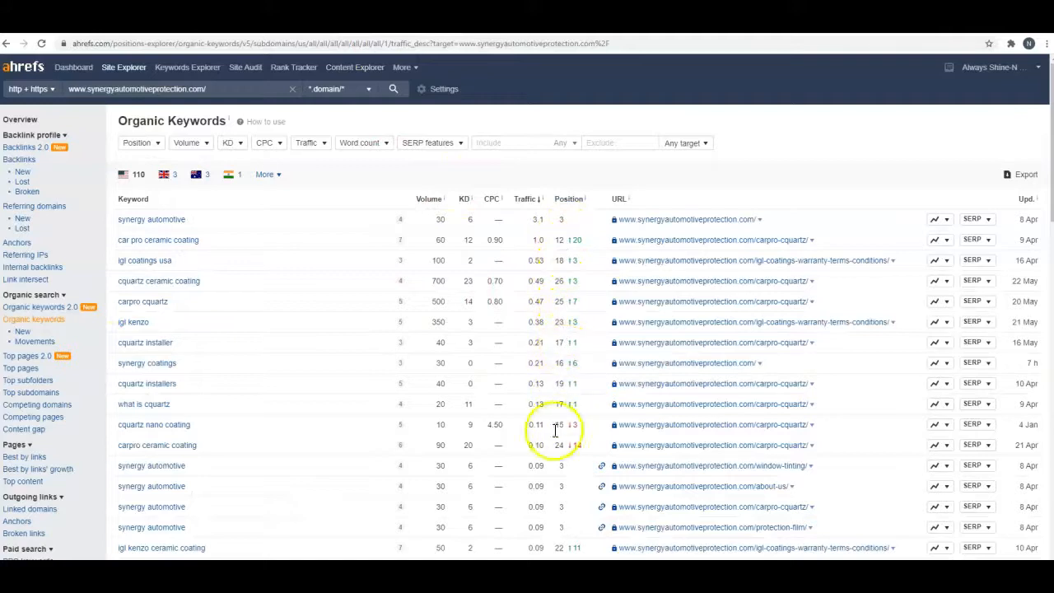
- Sort Synergy's Ahrefs organic keywords by Position ascending, best rankings first
click(568, 198)
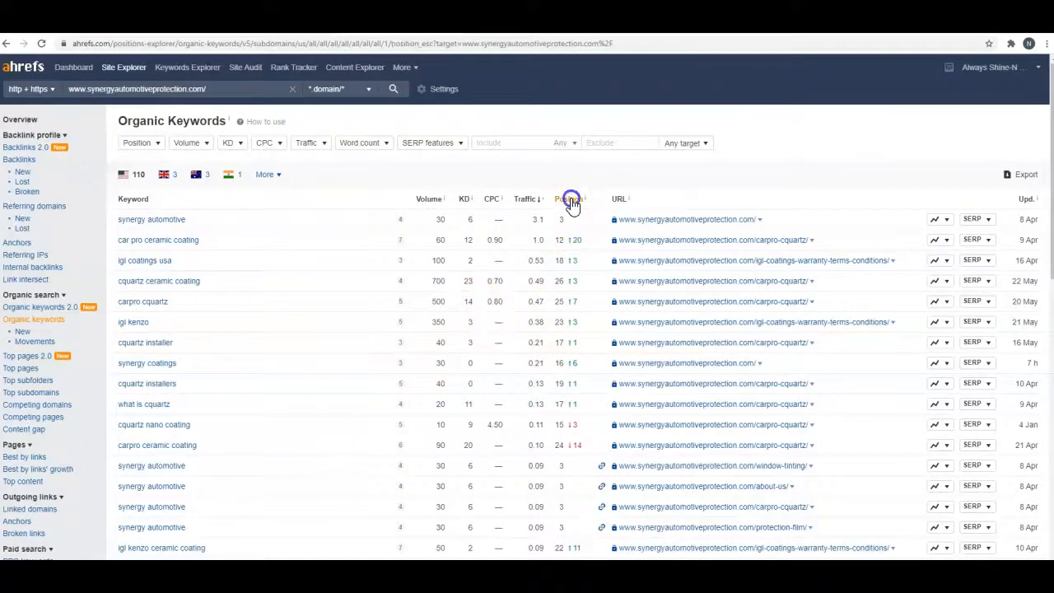
click(566, 199)
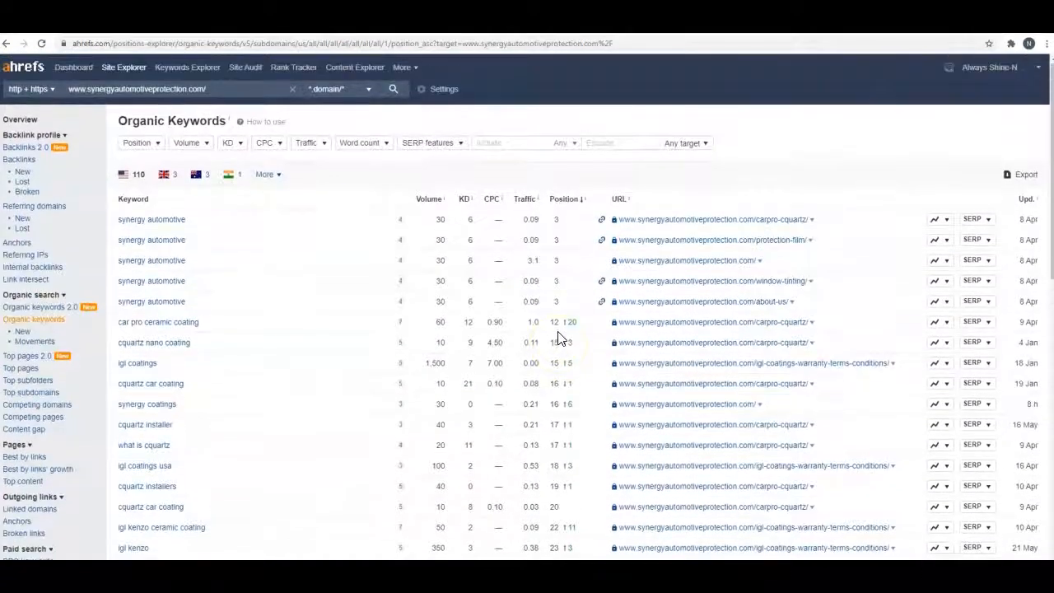
mouse_move(93, 461)
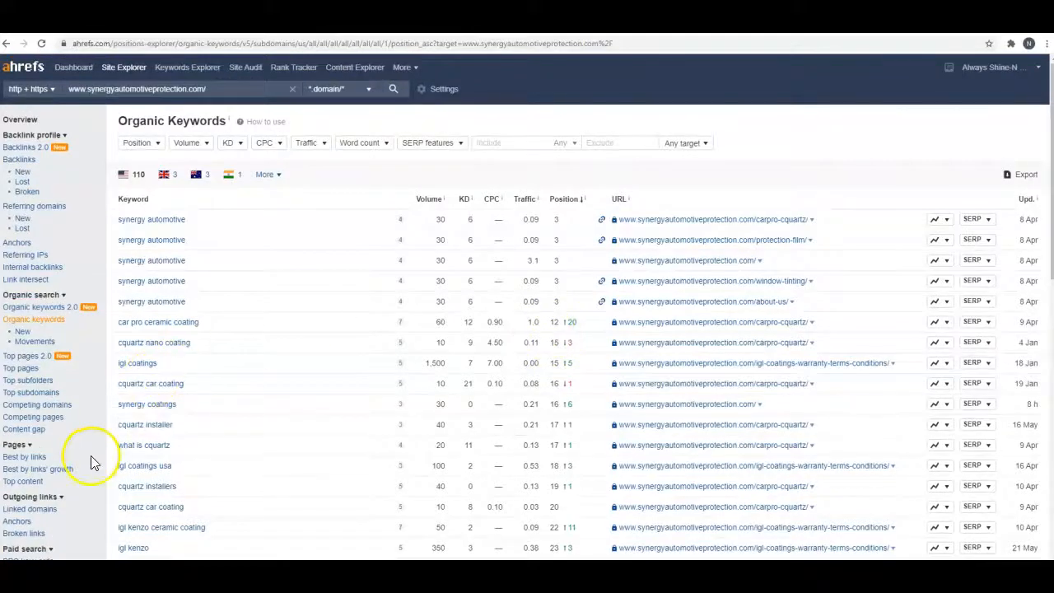